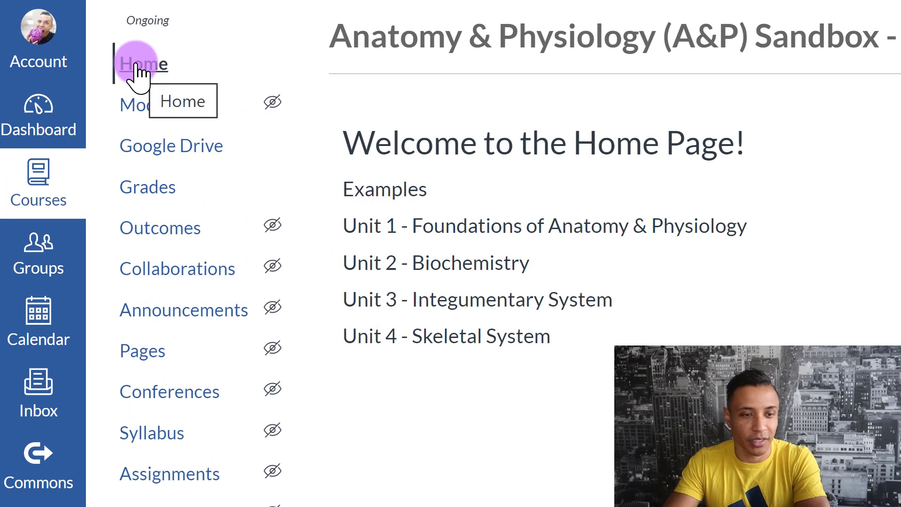
{"action": "mouse_move", "coordinate": [142, 350]}
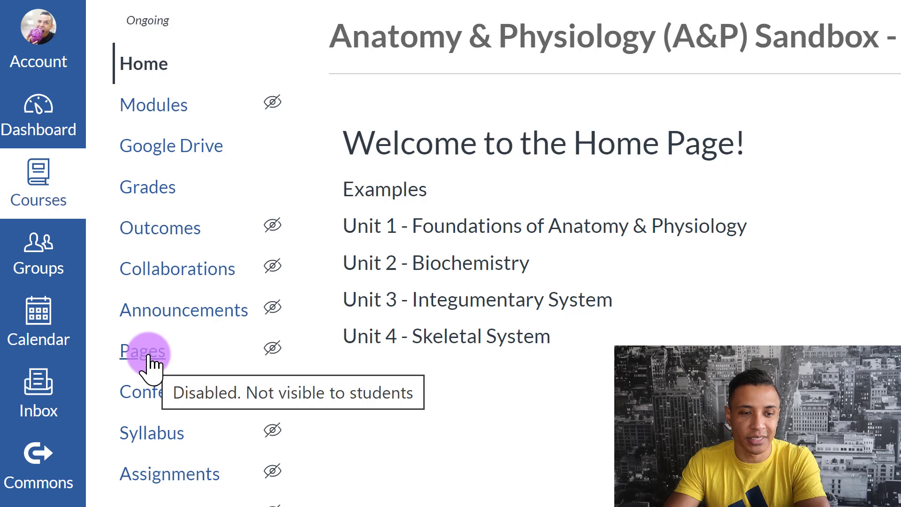
- Go to the course's Pages section showing the Home Page (2020-2021) front page
{"action": "left_click", "coordinate": [143, 351]}
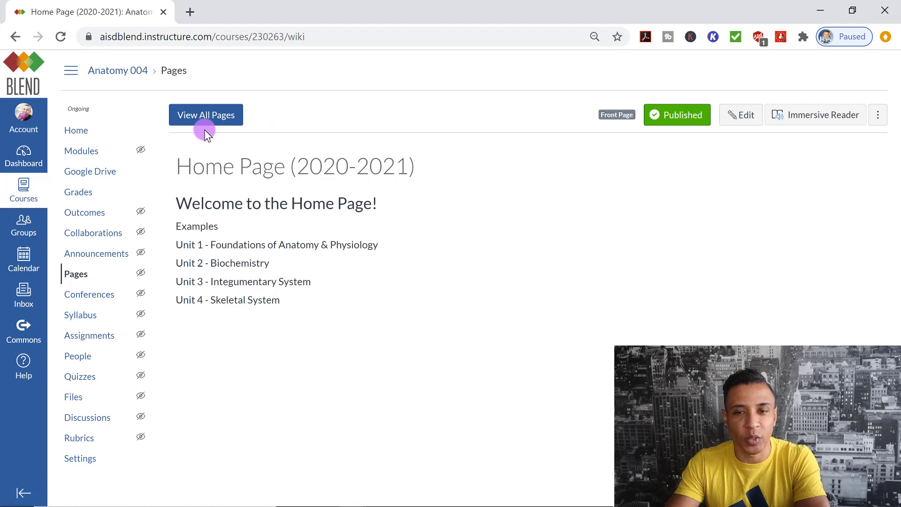
{"action": "mouse_move", "coordinate": [776, 69]}
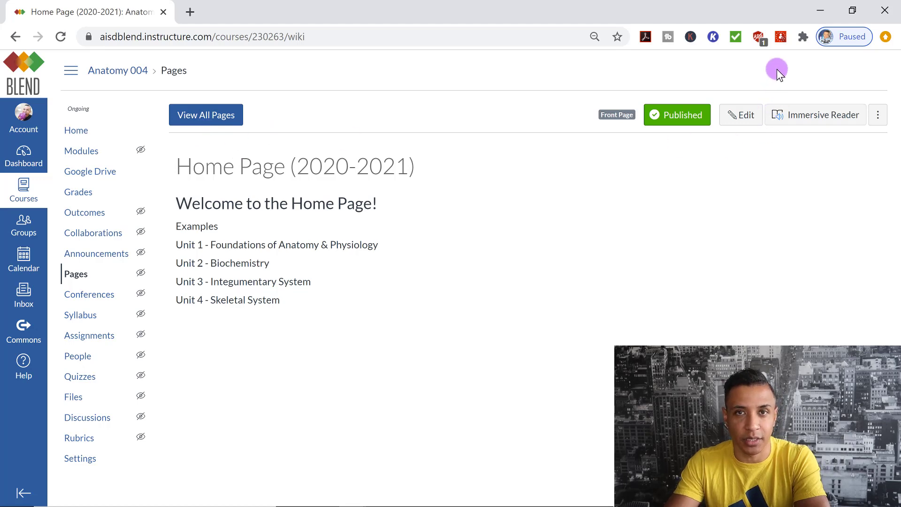
{"action": "mouse_move", "coordinate": [383, 125]}
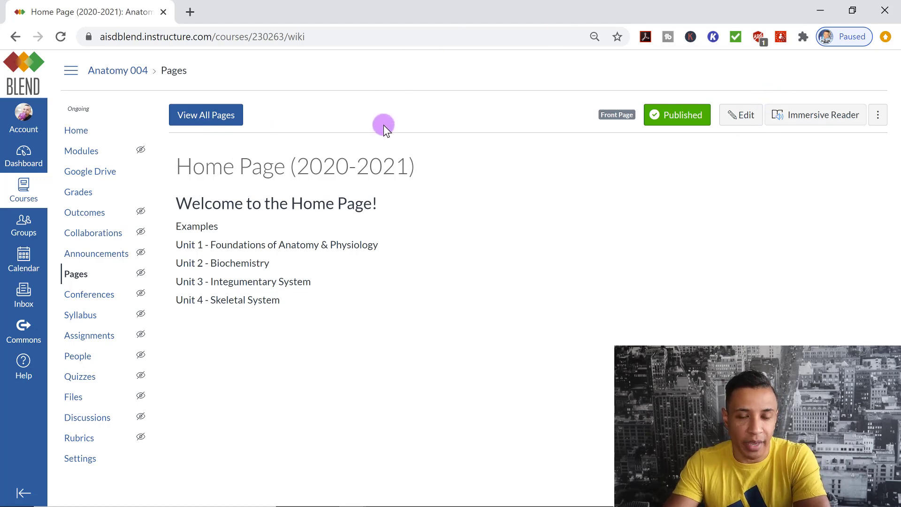
{"action": "mouse_move", "coordinate": [328, 127]}
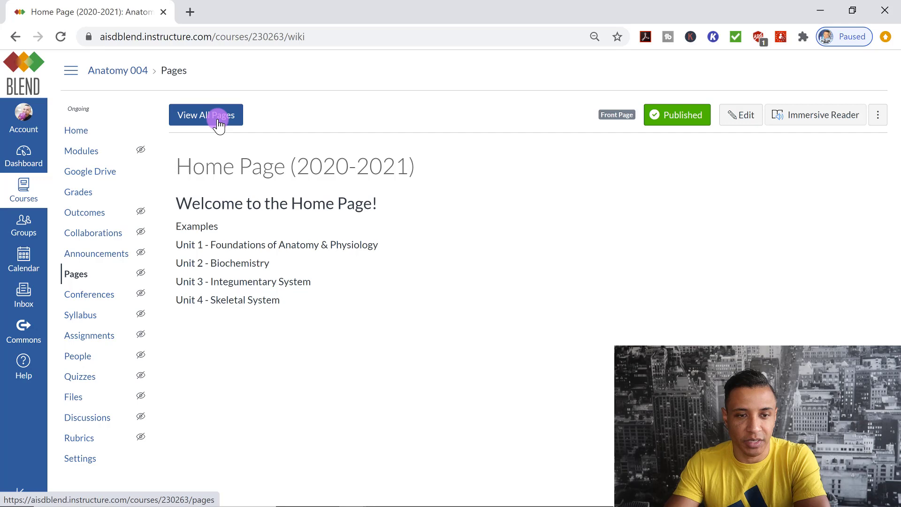
- Create a new page titled 'Unit 1 - Foundations of Anatomy & Physiology'
{"action": "left_click", "coordinate": [205, 115]}
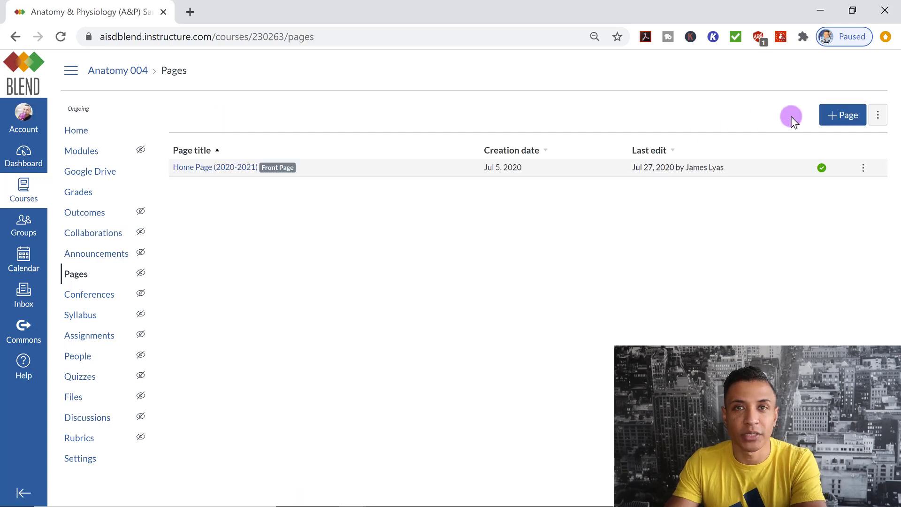
{"action": "mouse_move", "coordinate": [841, 115]}
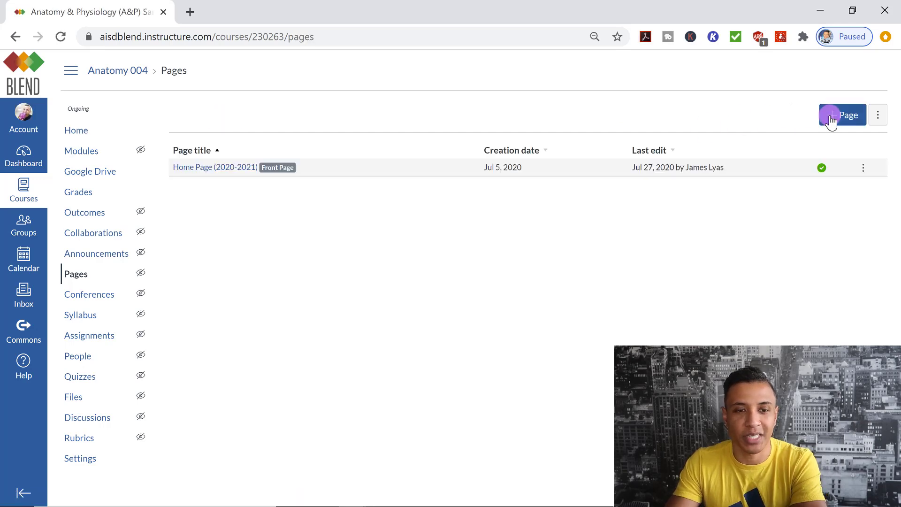
{"action": "left_click", "coordinate": [841, 115]}
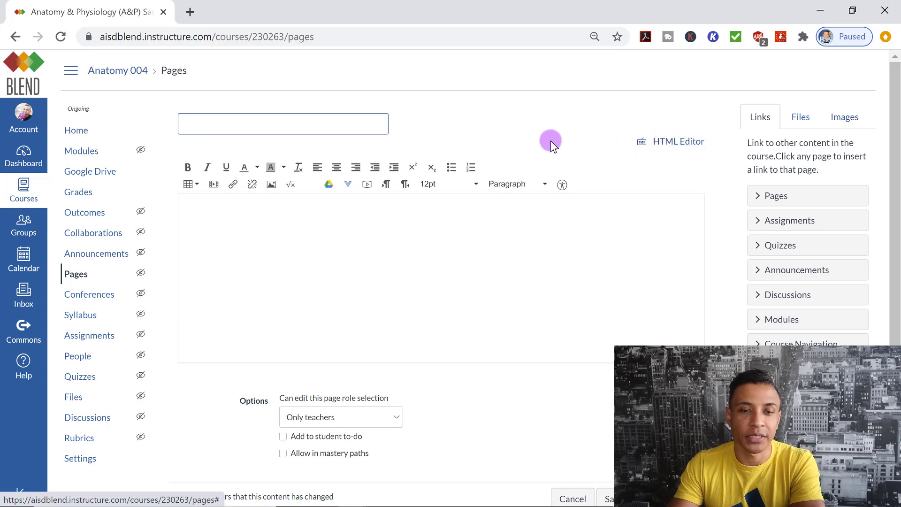
{"action": "mouse_move", "coordinate": [324, 167]}
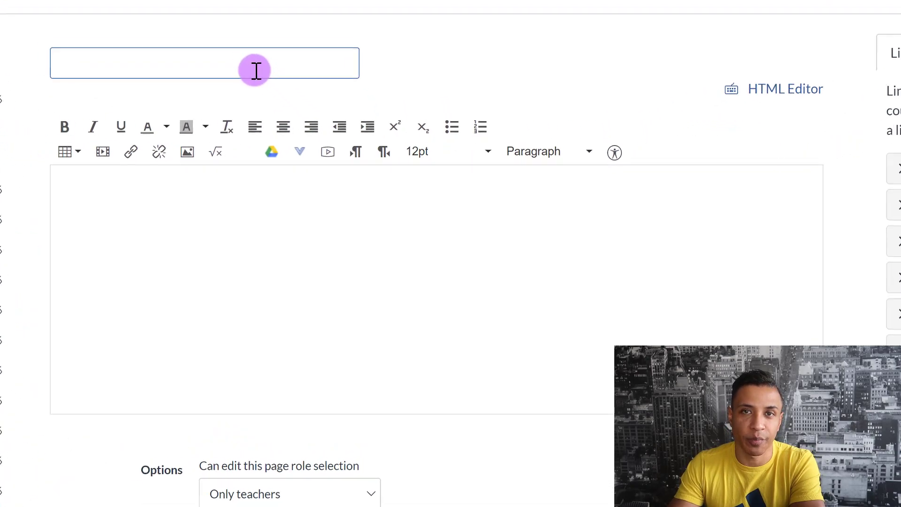
{"action": "type", "text": "Unit"}
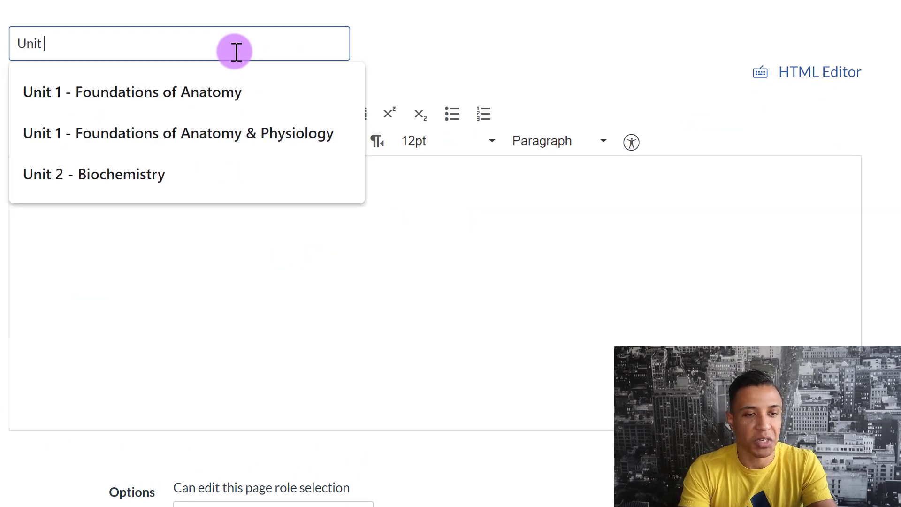
{"action": "left_click", "coordinate": [177, 132]}
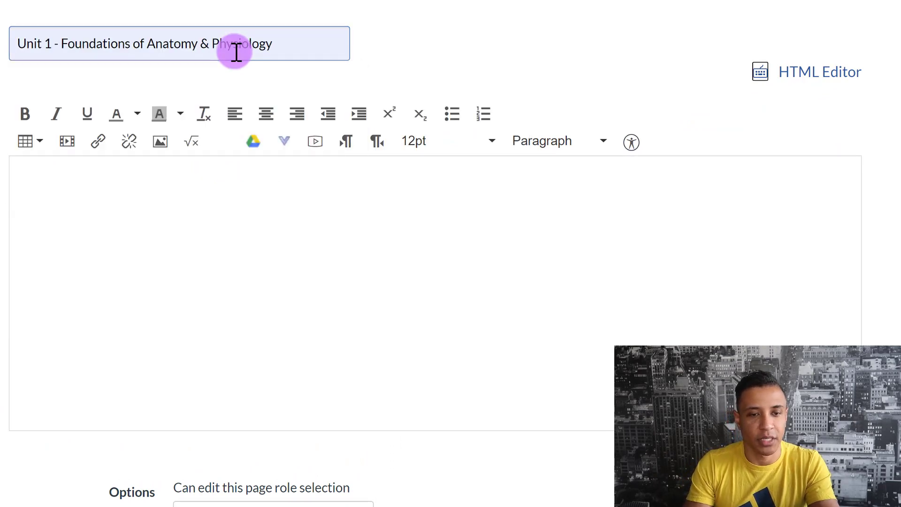
- Write Notes, Videos and Examples lines in the Unit 1 page body
{"action": "left_click", "coordinate": [274, 192]}
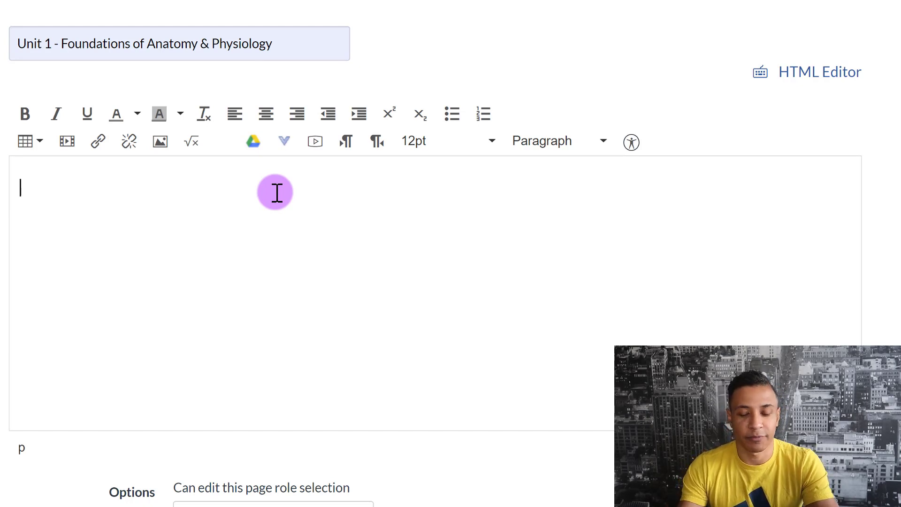
{"action": "type", "text": "No"}
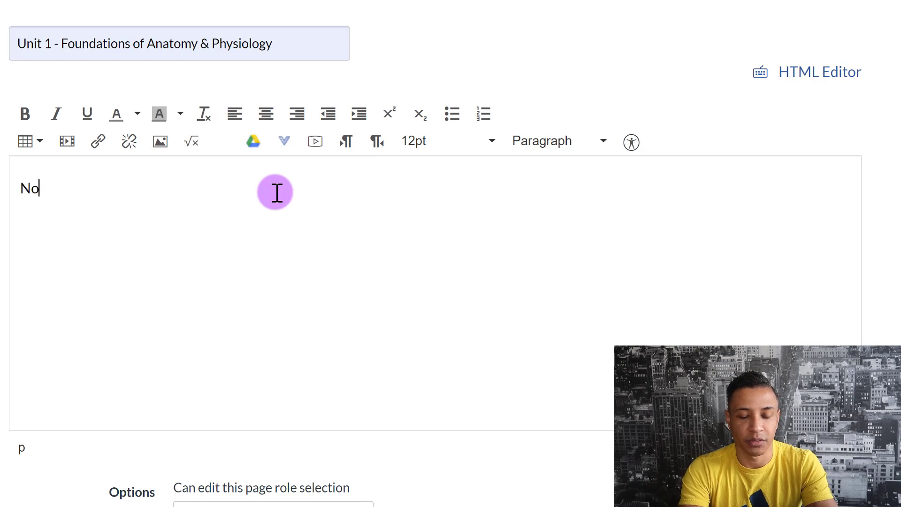
{"action": "type", "text": "tes"}
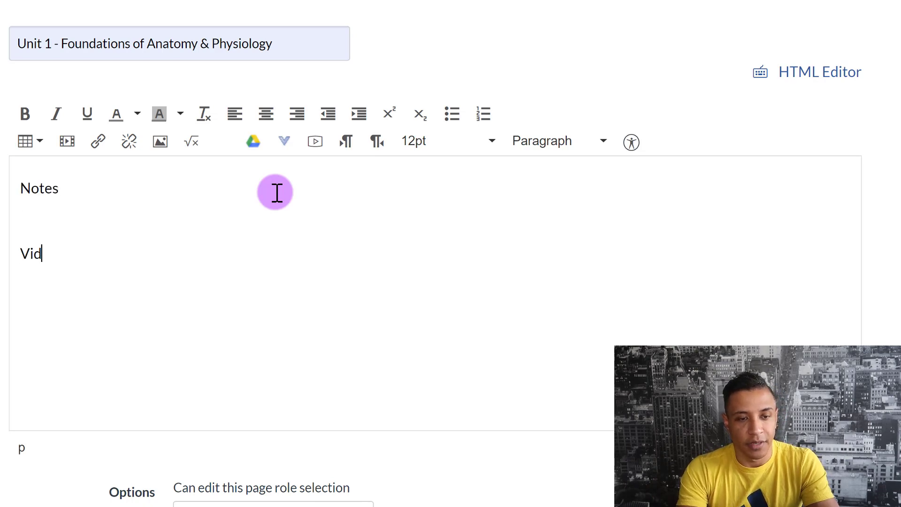
{"action": "type", "text": "eos"}
{"action": "type", "text": "Examples"}
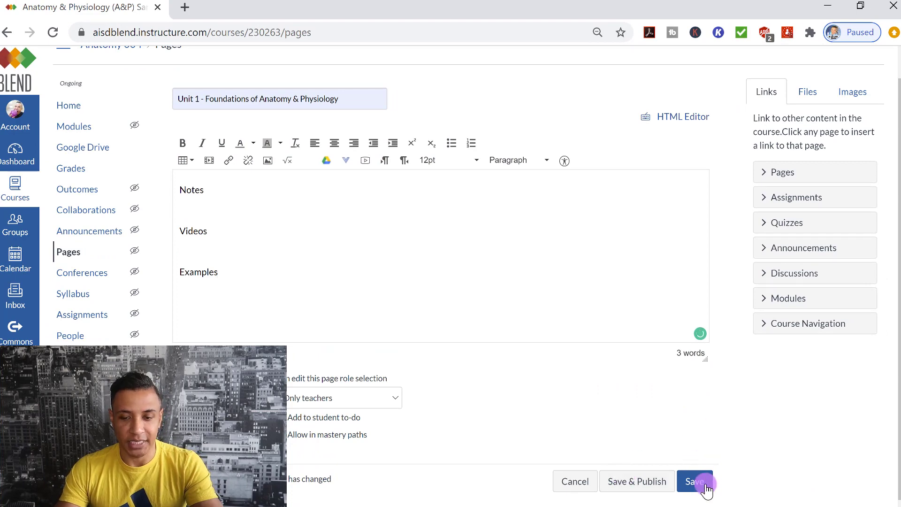
- Save the Unit 1 page and publish it from the course page list
{"action": "left_click", "coordinate": [694, 480]}
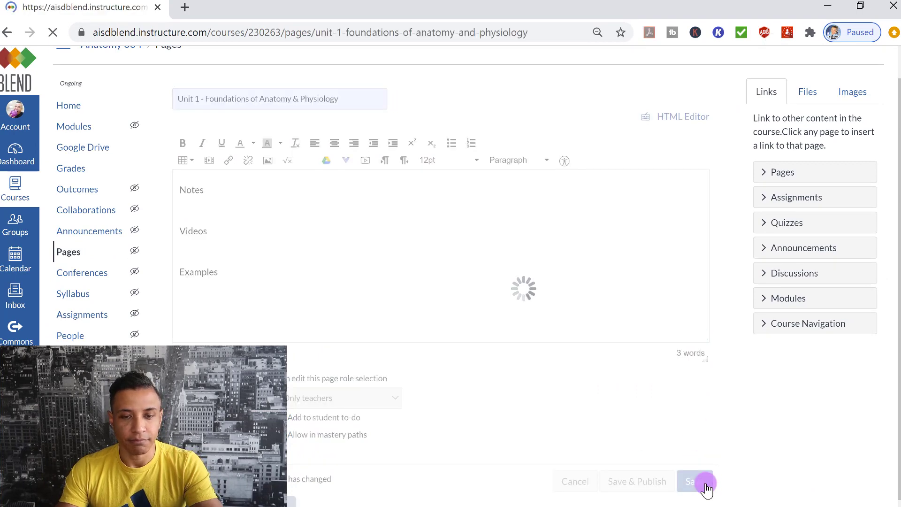
{"action": "left_click", "coordinate": [695, 480]}
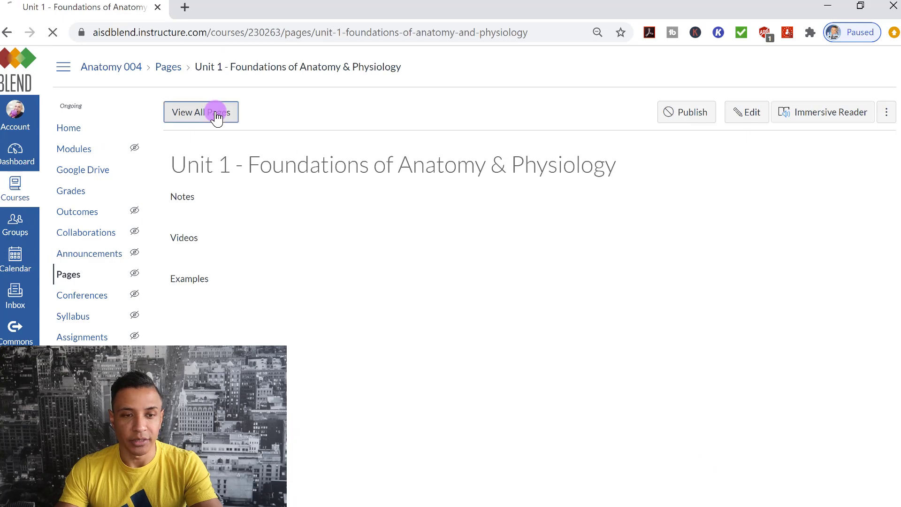
{"action": "left_click", "coordinate": [200, 112]}
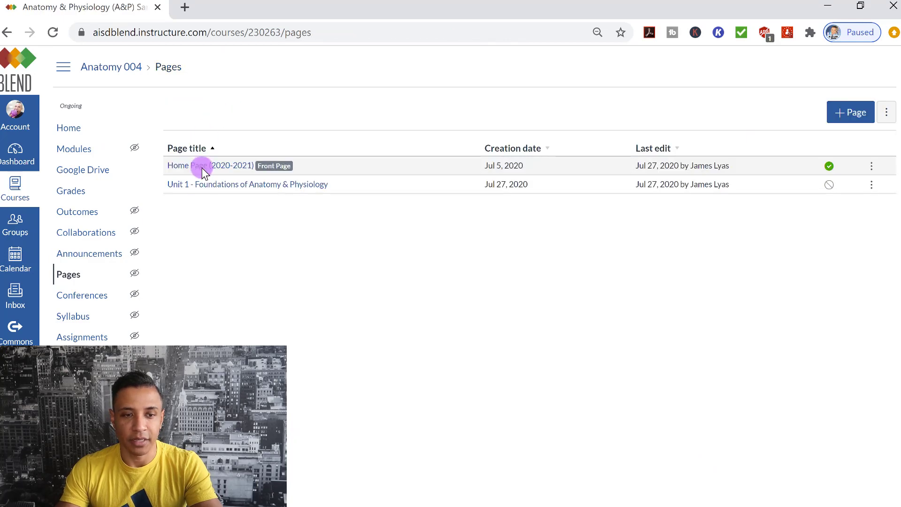
{"action": "mouse_move", "coordinate": [205, 189]}
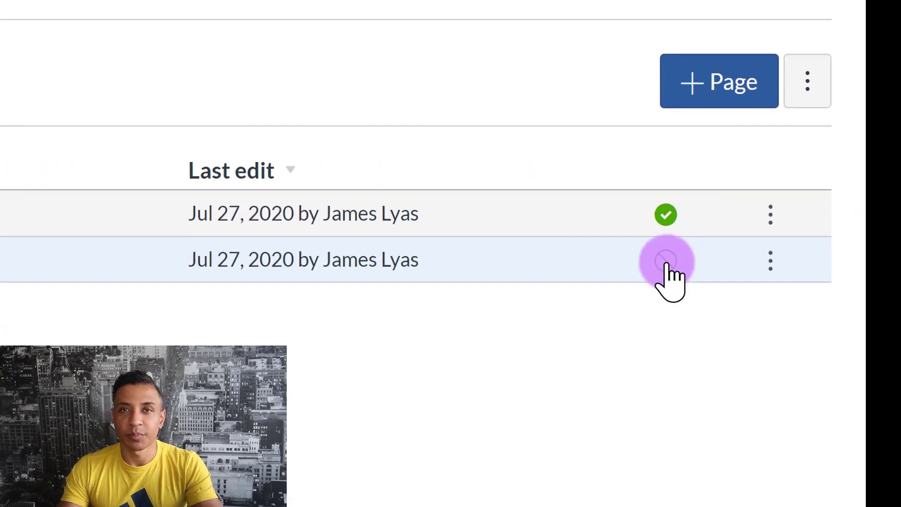
{"action": "mouse_move", "coordinate": [666, 261]}
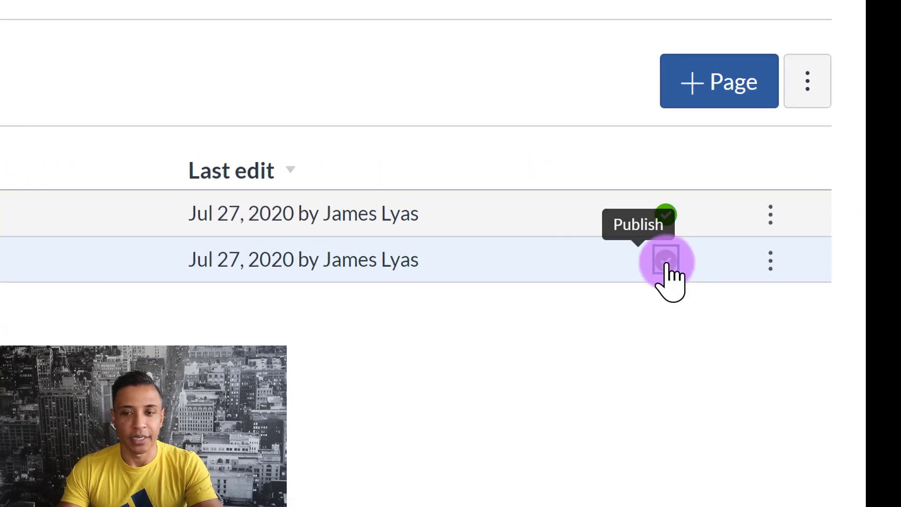
{"action": "left_click", "coordinate": [667, 260]}
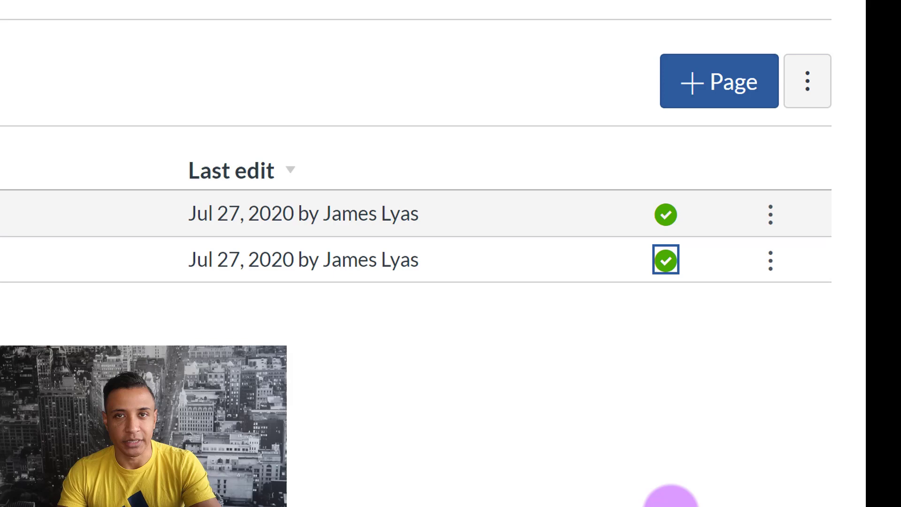
{"action": "mouse_move", "coordinate": [666, 259]}
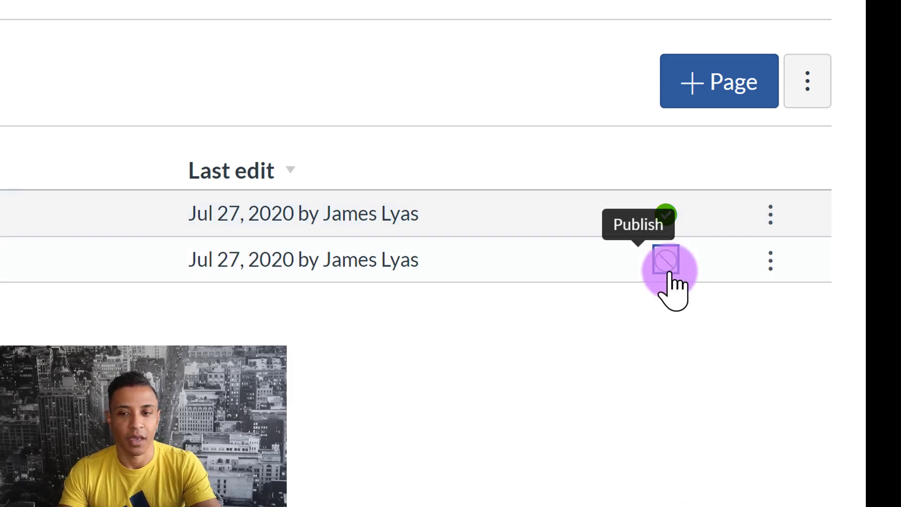
{"action": "left_click", "coordinate": [666, 260]}
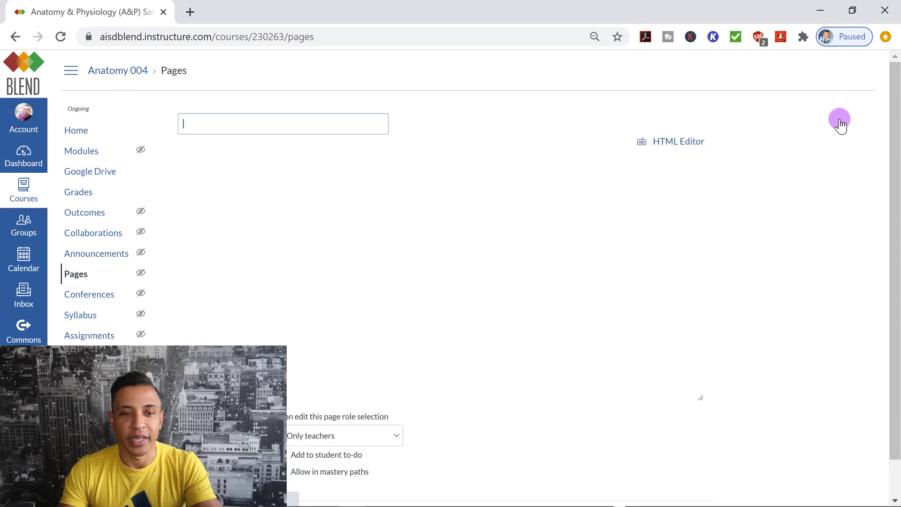
- Create 'Unit 2 - Biochemistry' with Notes, Videos and Examples, then save and publish it
{"action": "type", "text": "Unit"}
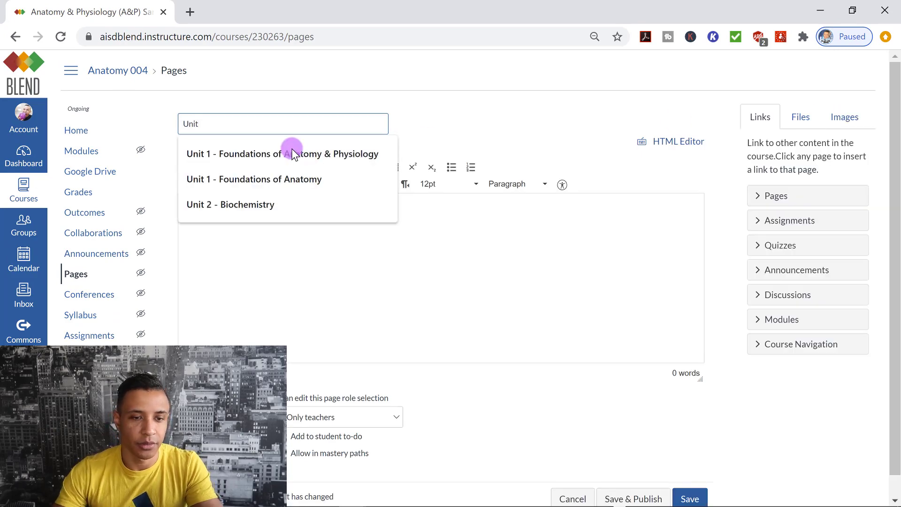
{"action": "left_click", "coordinate": [230, 204]}
{"action": "type", "text": "Vide"}
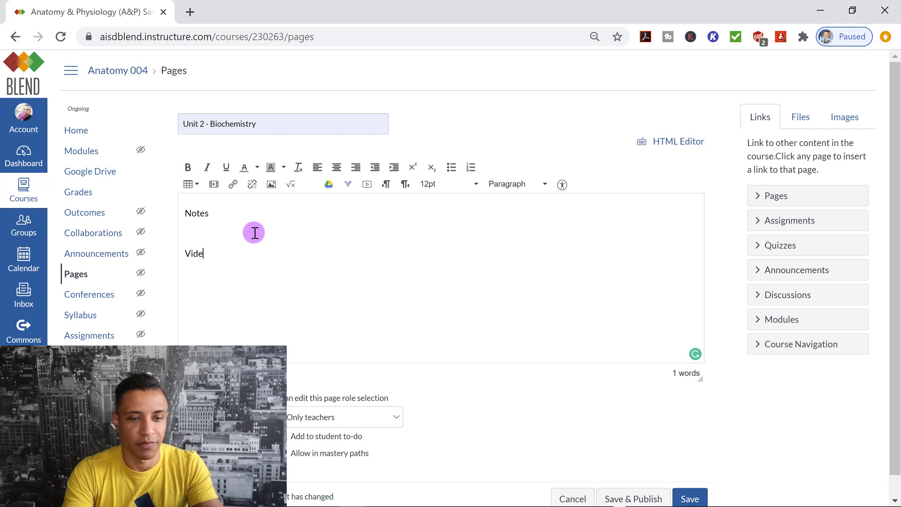
{"action": "type", "text": "os"}
{"action": "type", "text": "Examples"}
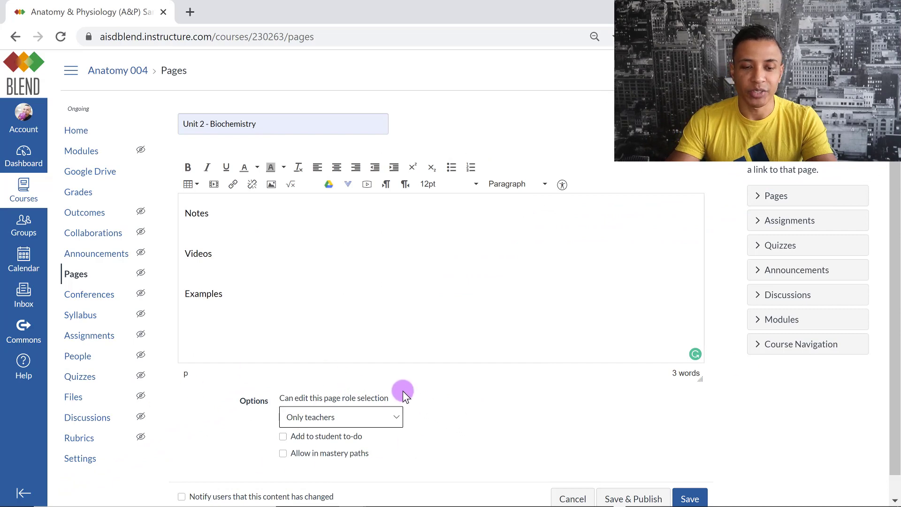
{"action": "left_click", "coordinate": [340, 416]}
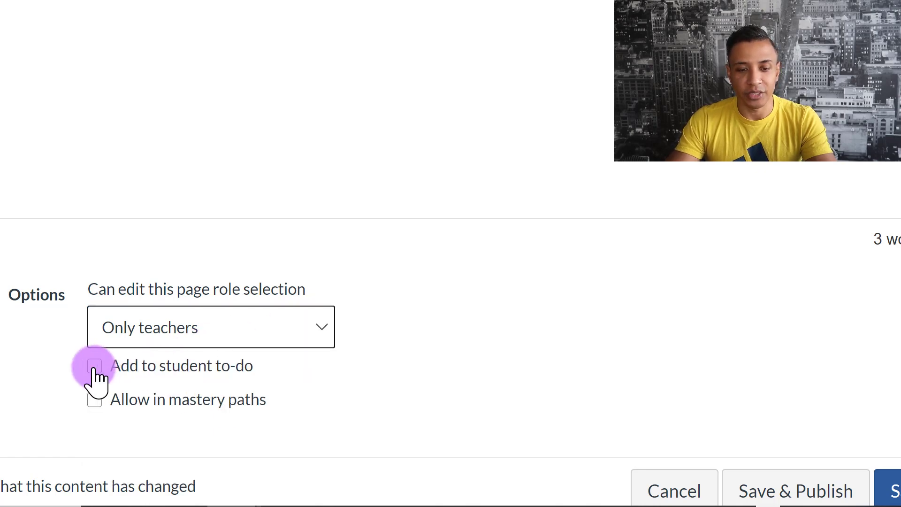
{"action": "mouse_move", "coordinate": [95, 400]}
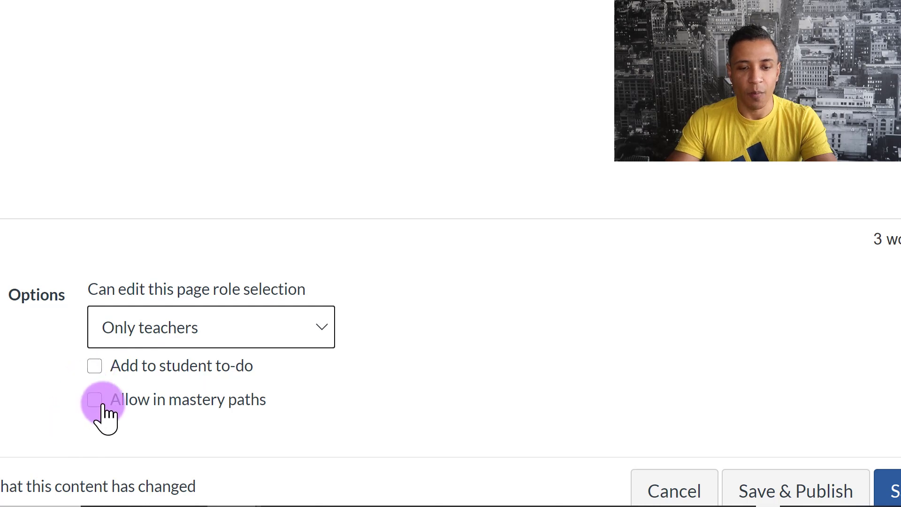
{"action": "mouse_move", "coordinate": [207, 408]}
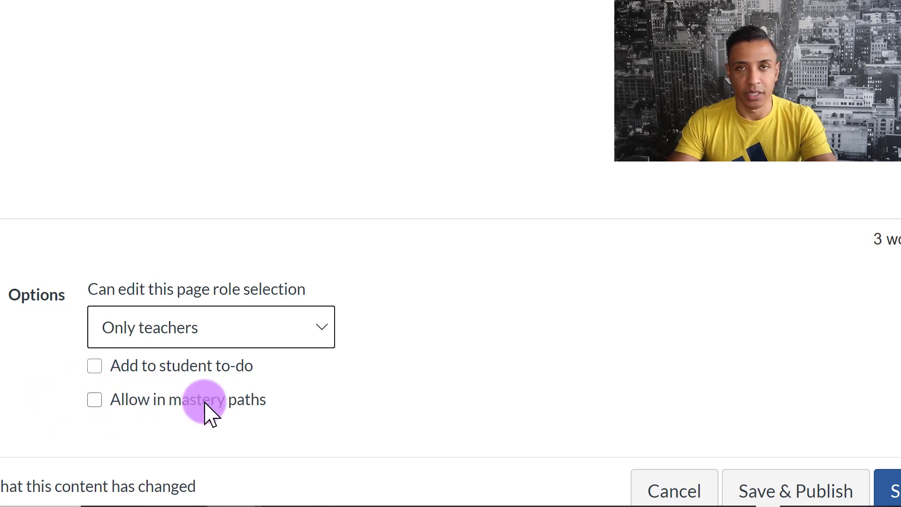
{"action": "mouse_move", "coordinate": [262, 413]}
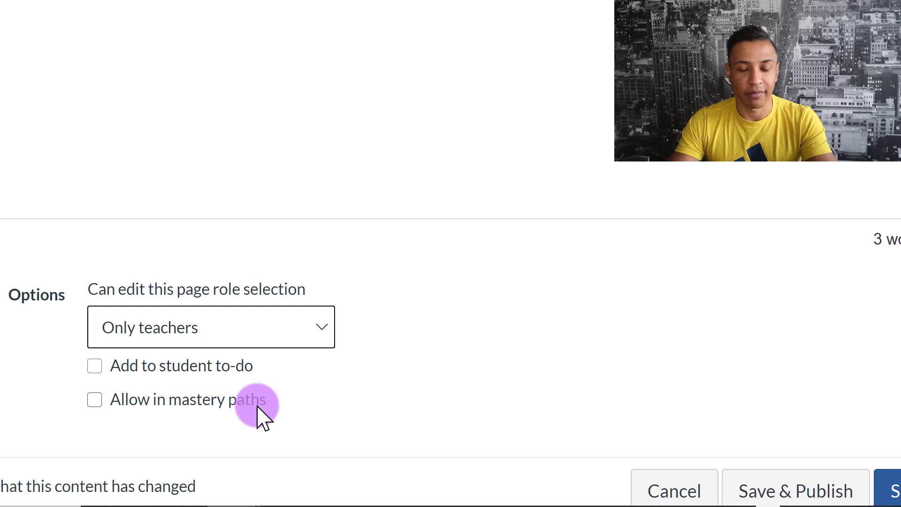
{"action": "mouse_move", "coordinate": [193, 411]}
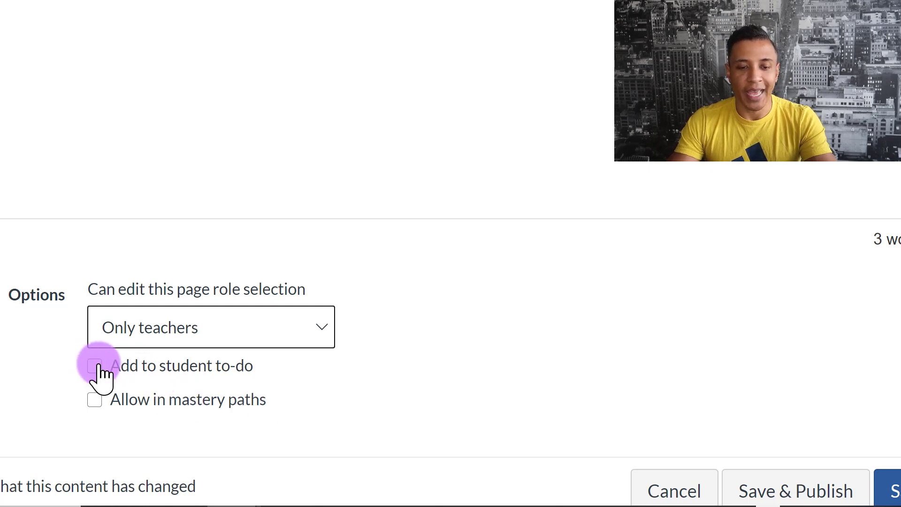
{"action": "mouse_move", "coordinate": [725, 390]}
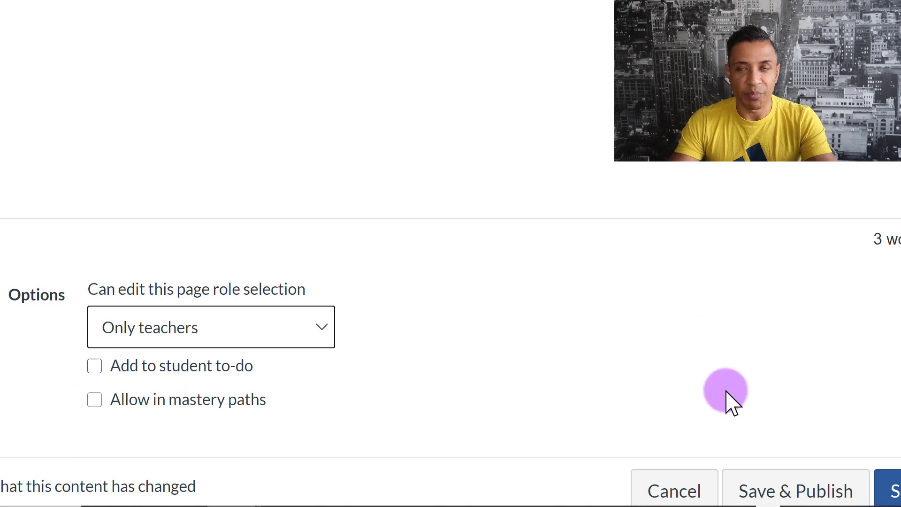
{"action": "mouse_move", "coordinate": [739, 414]}
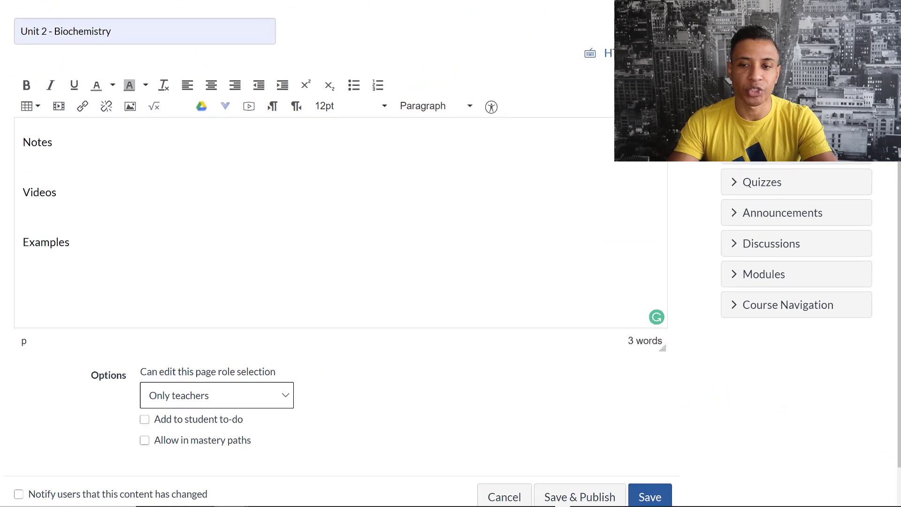
{"action": "mouse_move", "coordinate": [836, 336]}
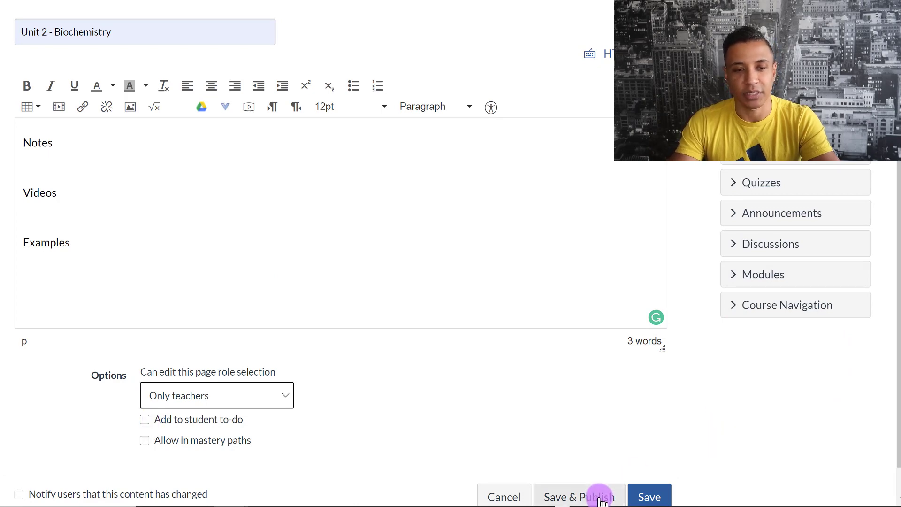
{"action": "left_click", "coordinate": [579, 497]}
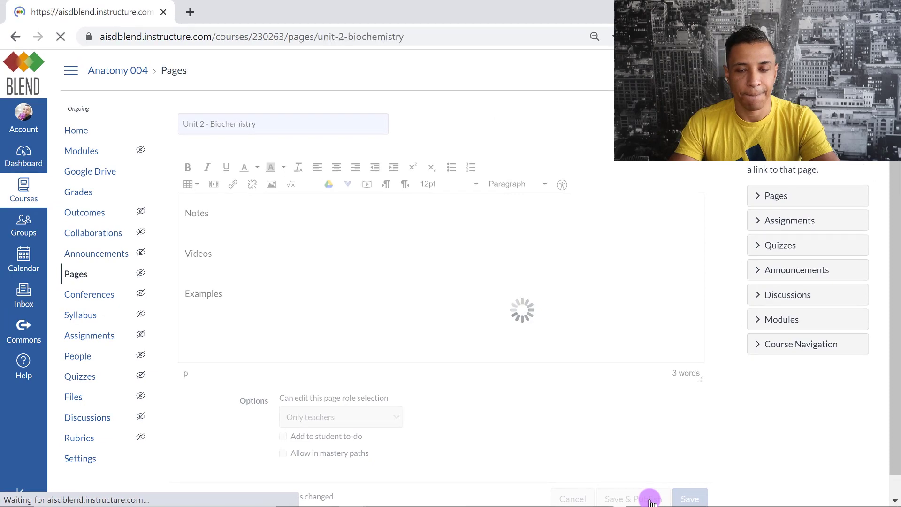
- Return to the course front page listing Units 1 to 4
{"action": "left_click", "coordinate": [689, 498]}
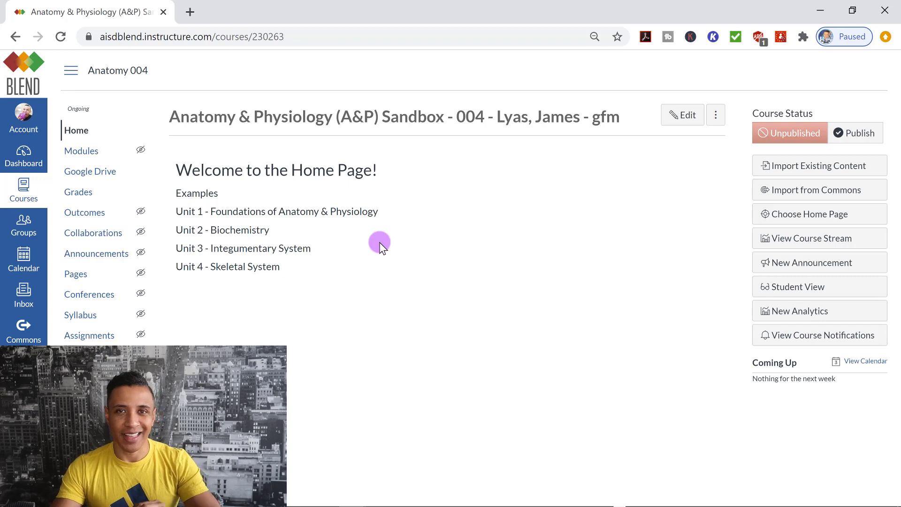
{"action": "mouse_move", "coordinate": [385, 248]}
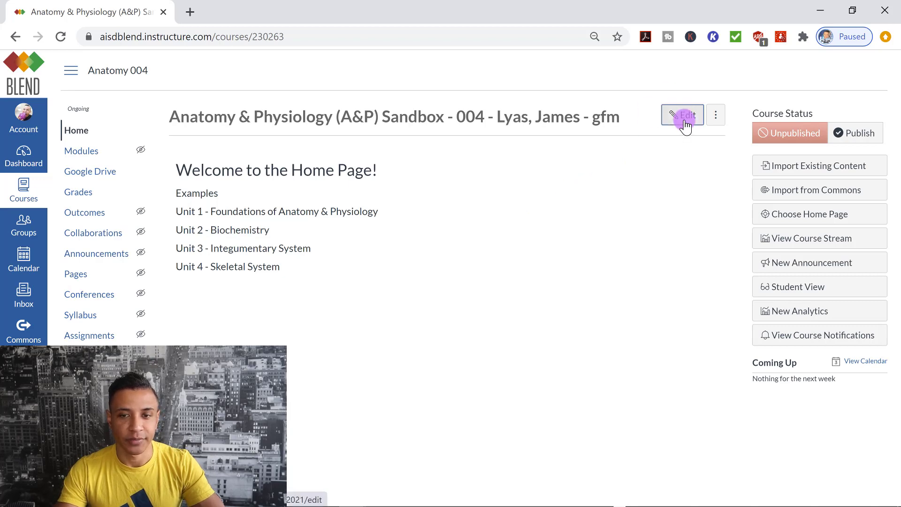
- Edit the Home Page and link the Unit 1 line to the Unit 1 page
{"action": "left_click", "coordinate": [682, 115]}
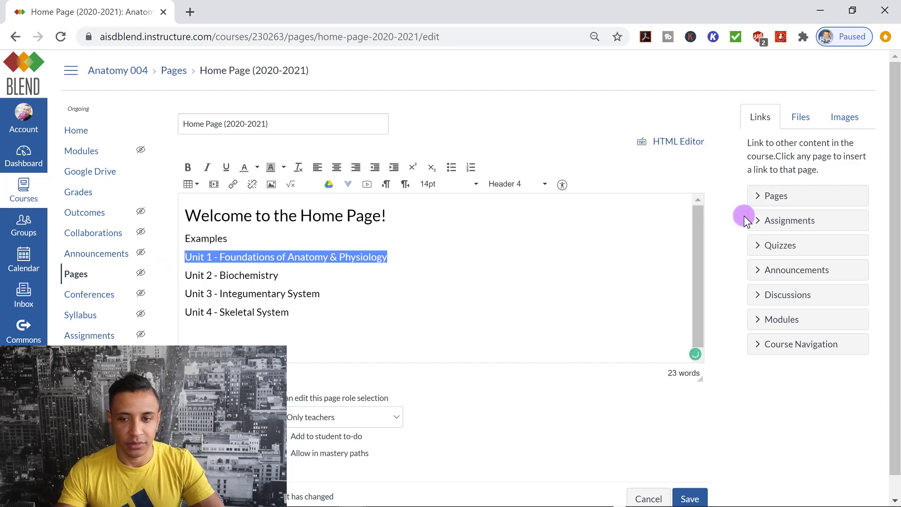
{"action": "mouse_move", "coordinate": [802, 195]}
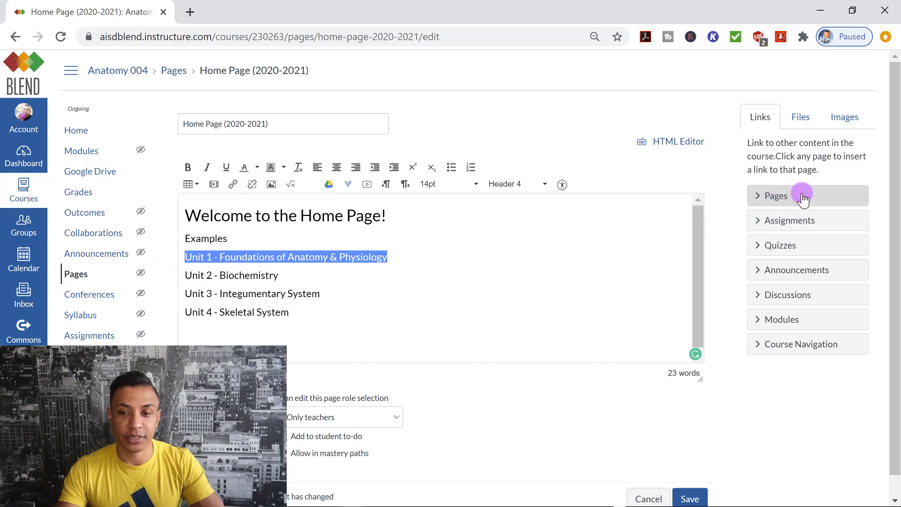
{"action": "left_click", "coordinate": [776, 195]}
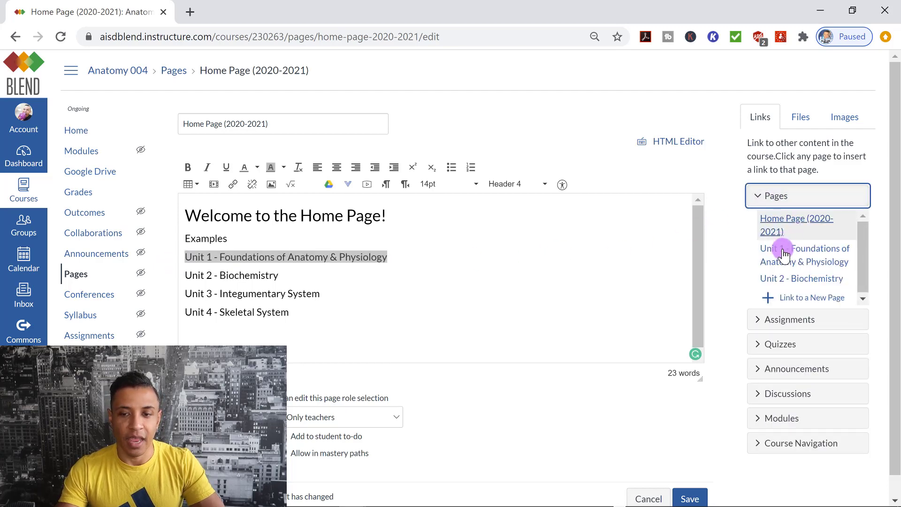
{"action": "mouse_move", "coordinate": [804, 254]}
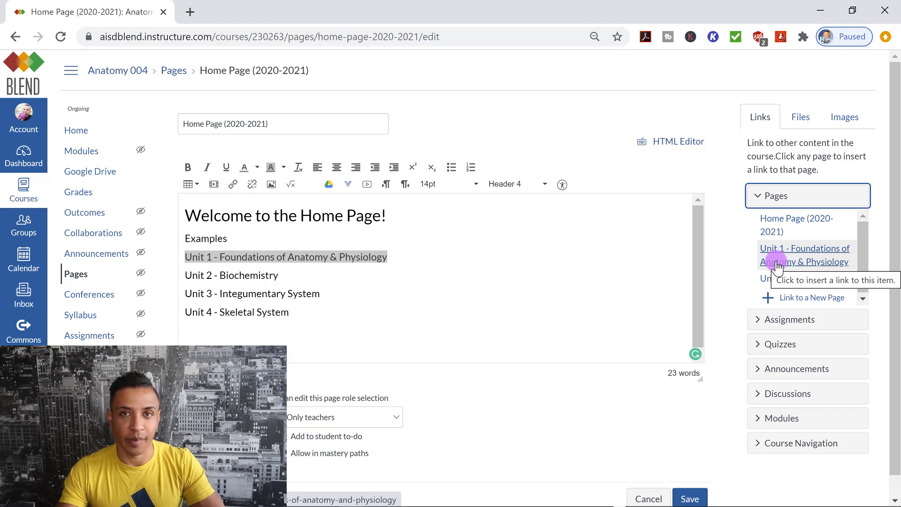
{"action": "left_click", "coordinate": [804, 255]}
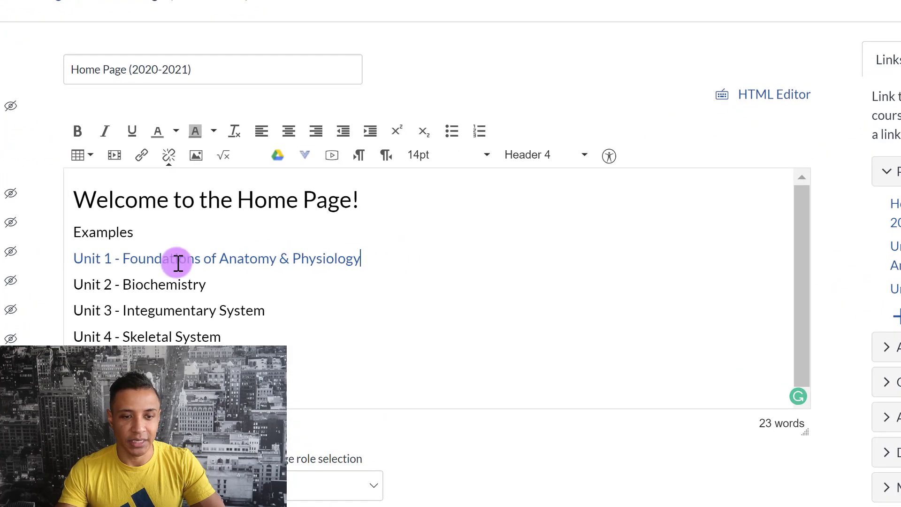
{"action": "mouse_move", "coordinate": [189, 258]}
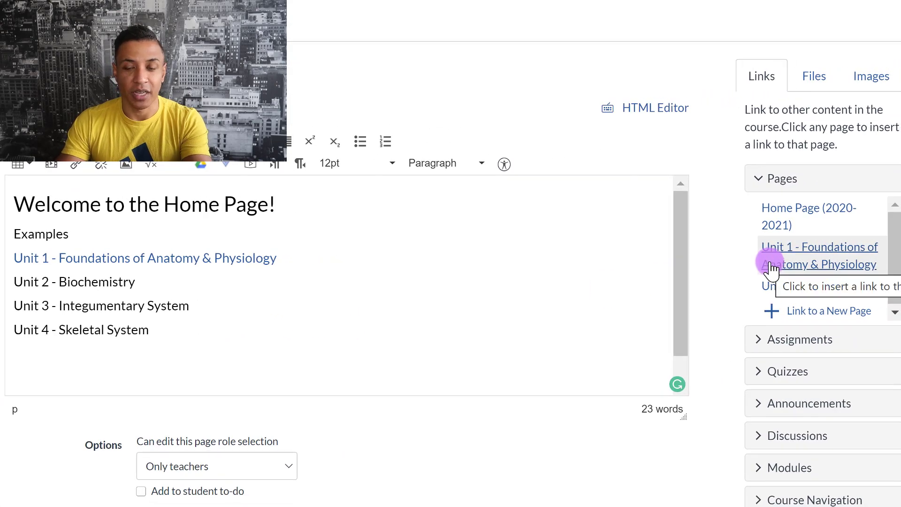
- Try inserting Unit 1, Unit 2 and Home Page links, remove them, and save the Home Page
{"action": "left_click", "coordinate": [818, 255]}
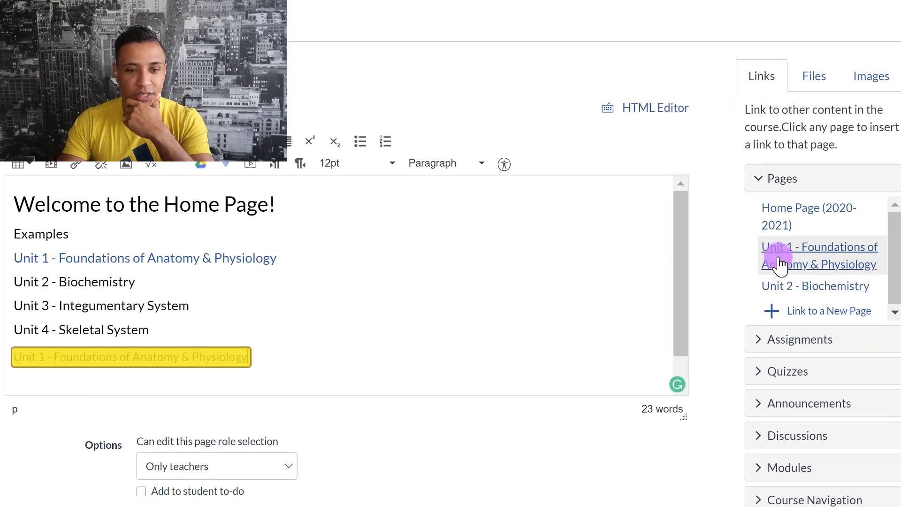
{"action": "left_click", "coordinate": [819, 255]}
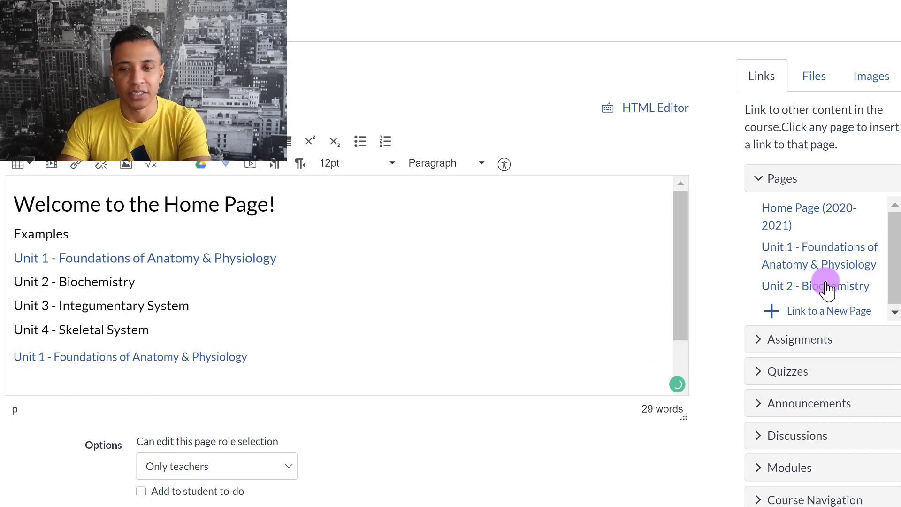
{"action": "left_click", "coordinate": [814, 285]}
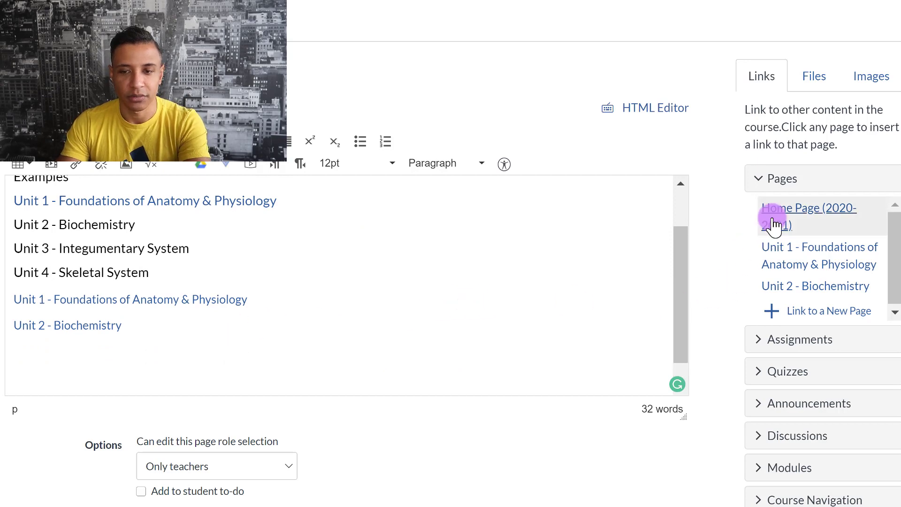
{"action": "left_click", "coordinate": [807, 216]}
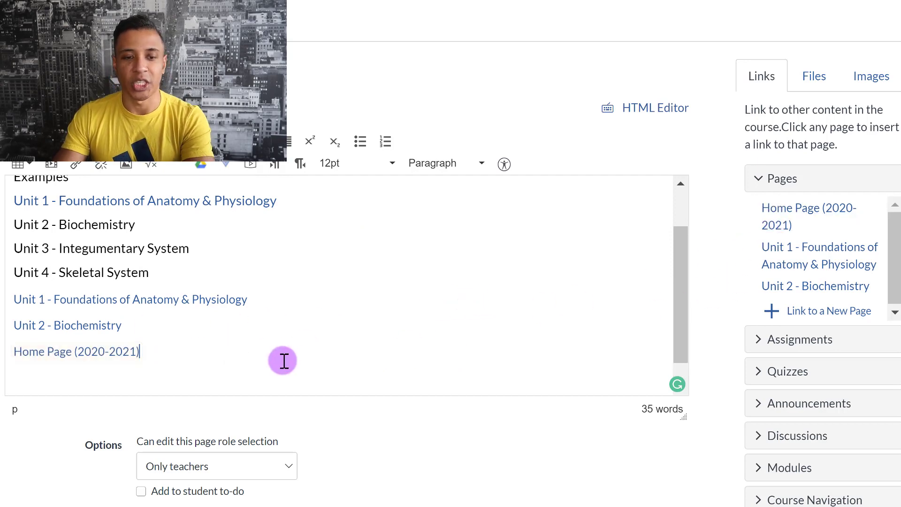
{"action": "scroll", "scroll_direction": "up", "scroll_amount": 3}
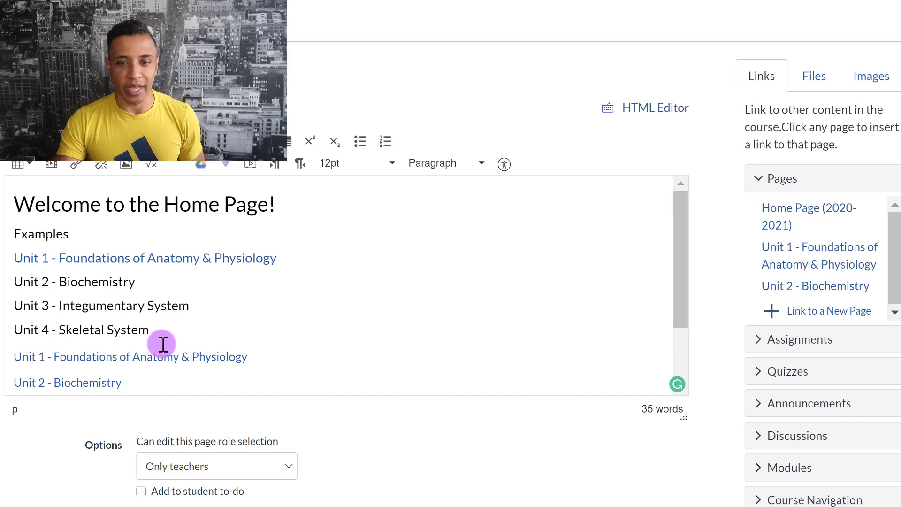
{"action": "mouse_move", "coordinate": [798, 218]}
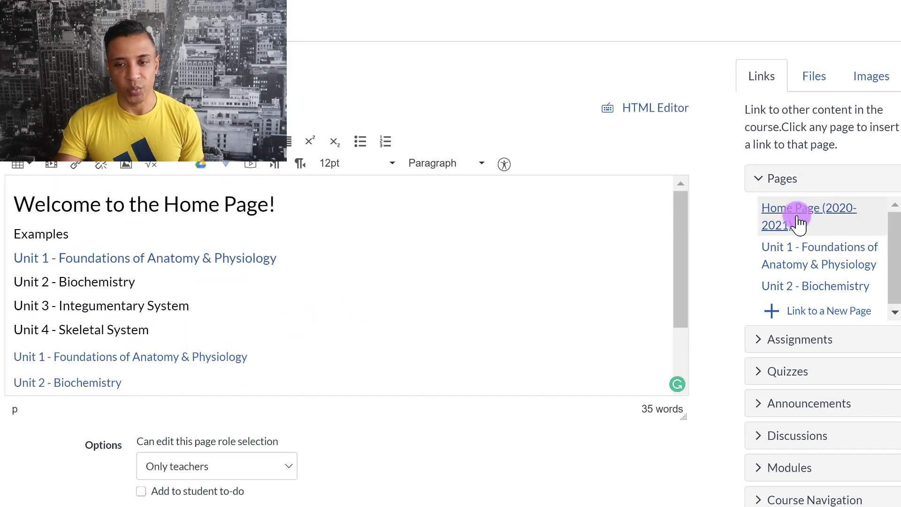
{"action": "mouse_move", "coordinate": [648, 89]}
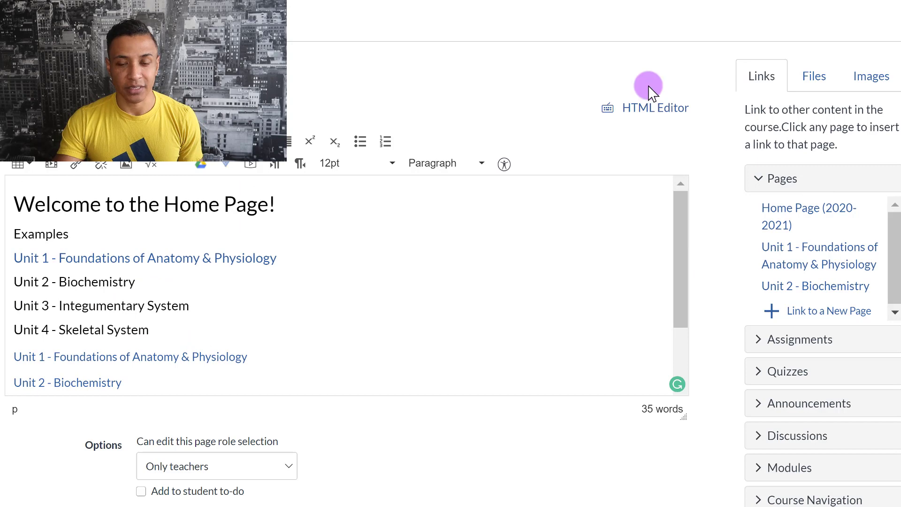
{"action": "mouse_move", "coordinate": [840, 257]}
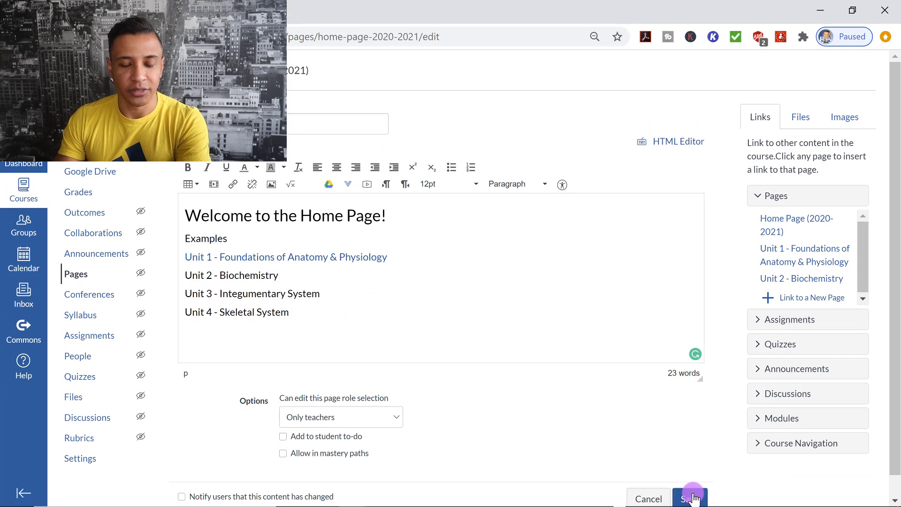
{"action": "left_click", "coordinate": [689, 497]}
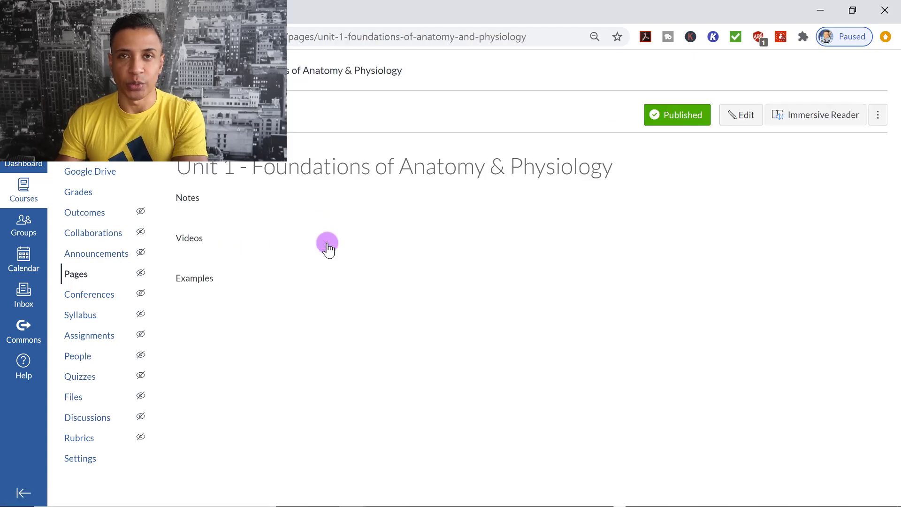
{"action": "mouse_move", "coordinate": [541, 233]}
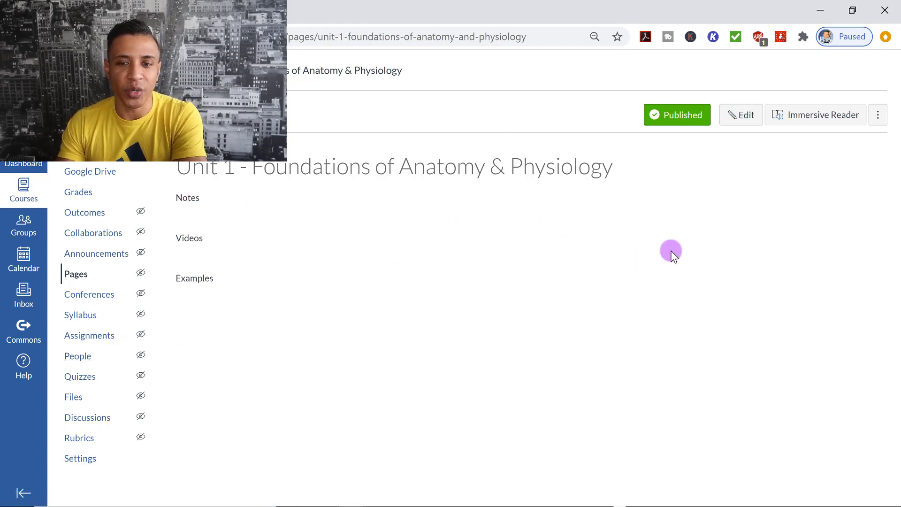
- Start editing the Unit 1 - Foundations of Anatomy & Physiology page
{"action": "left_click", "coordinate": [741, 114]}
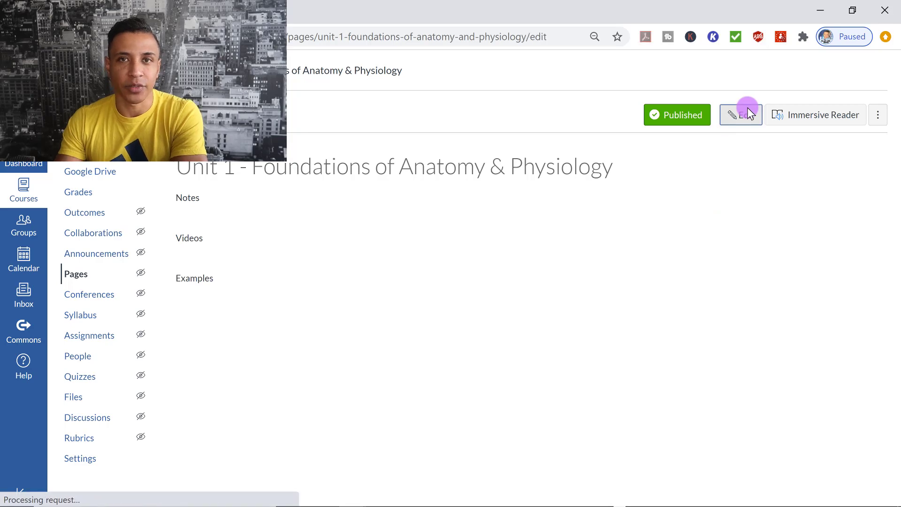
- Add a Home Page (2020-2021) link below Examples on the Unit 1 page and save it
{"action": "left_click", "coordinate": [740, 114]}
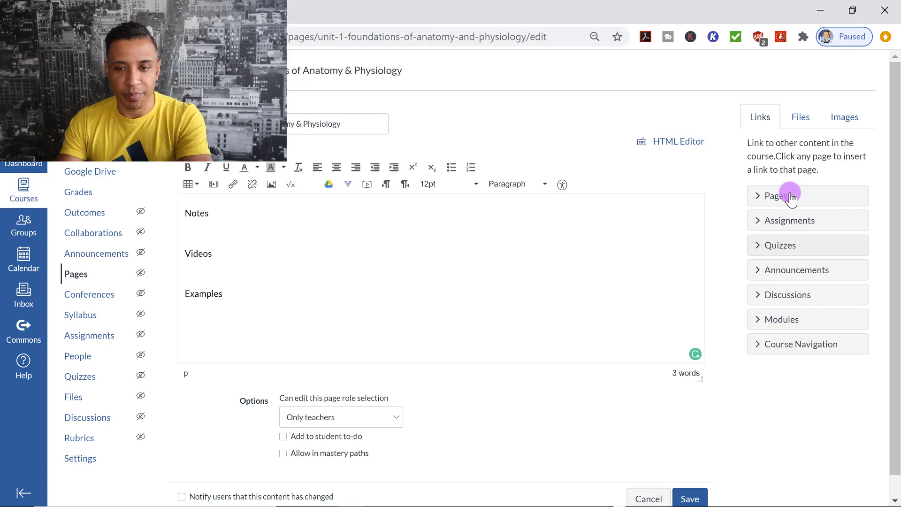
{"action": "left_click", "coordinate": [779, 195]}
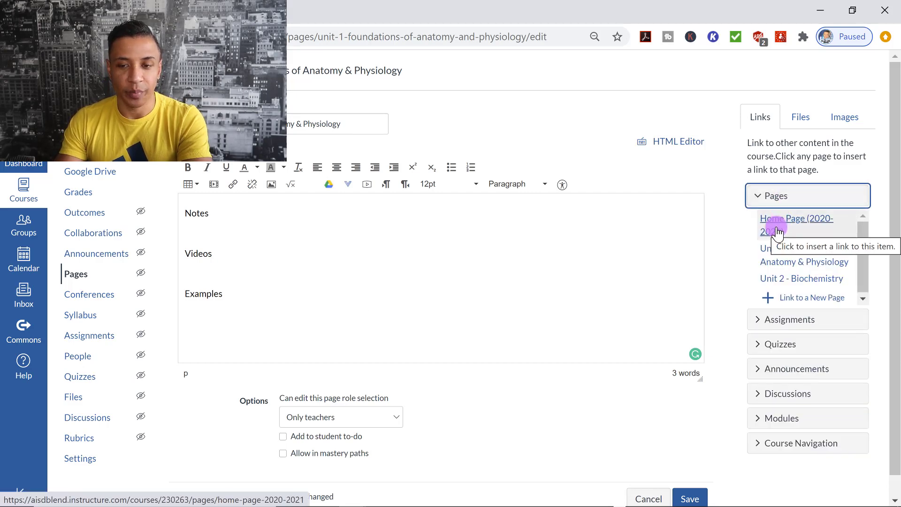
{"action": "left_click", "coordinate": [795, 224]}
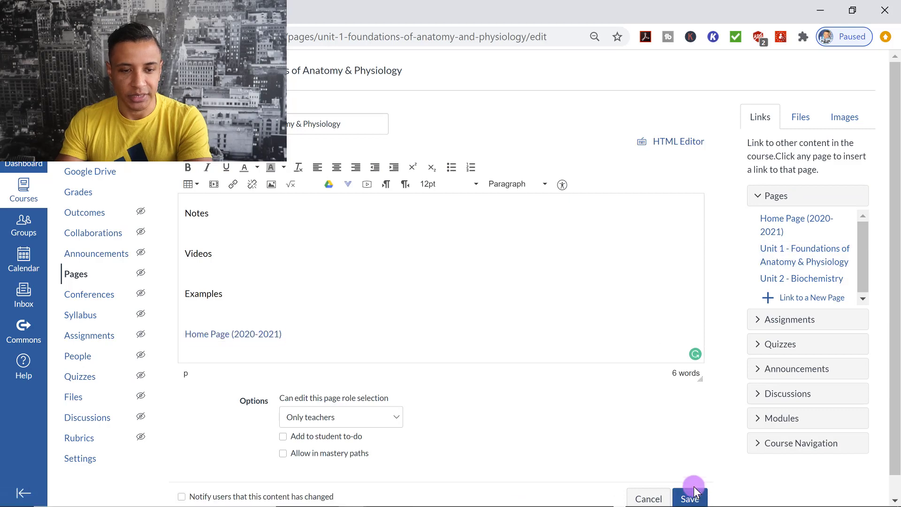
{"action": "left_click", "coordinate": [689, 498]}
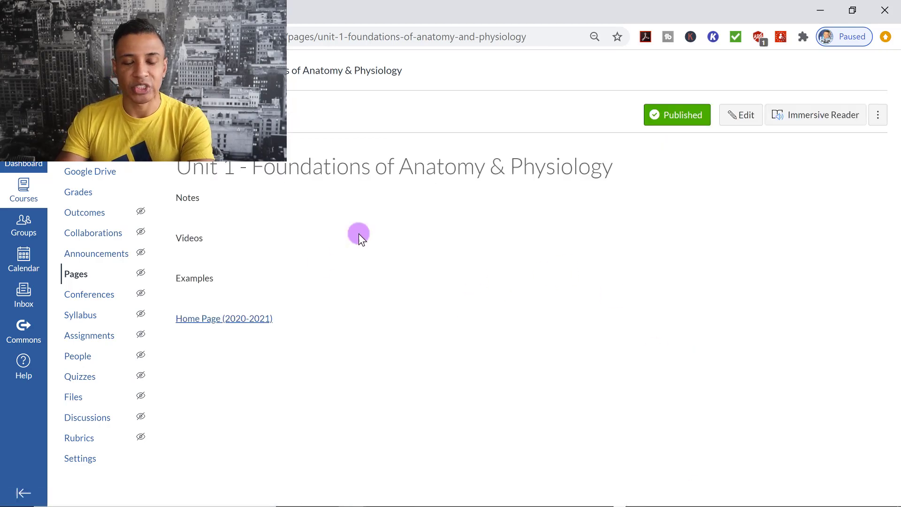
{"action": "mouse_move", "coordinate": [401, 240]}
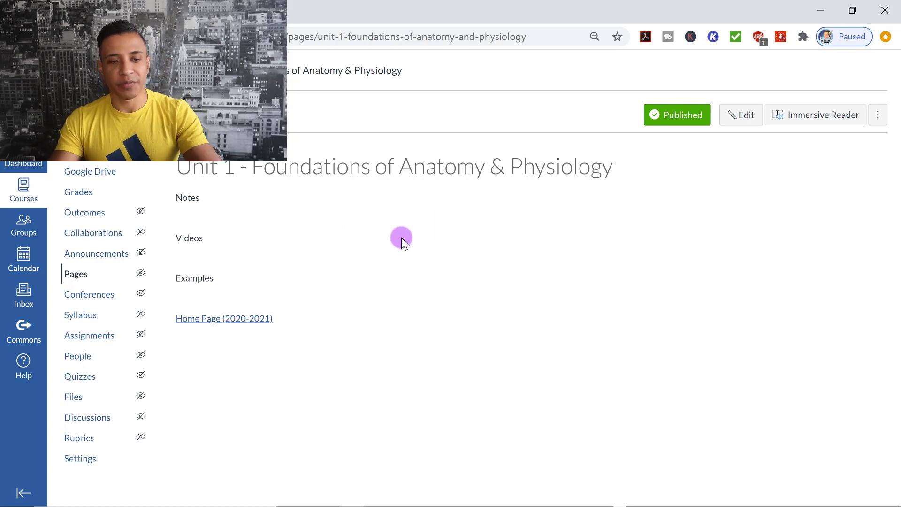
{"action": "mouse_move", "coordinate": [224, 318]}
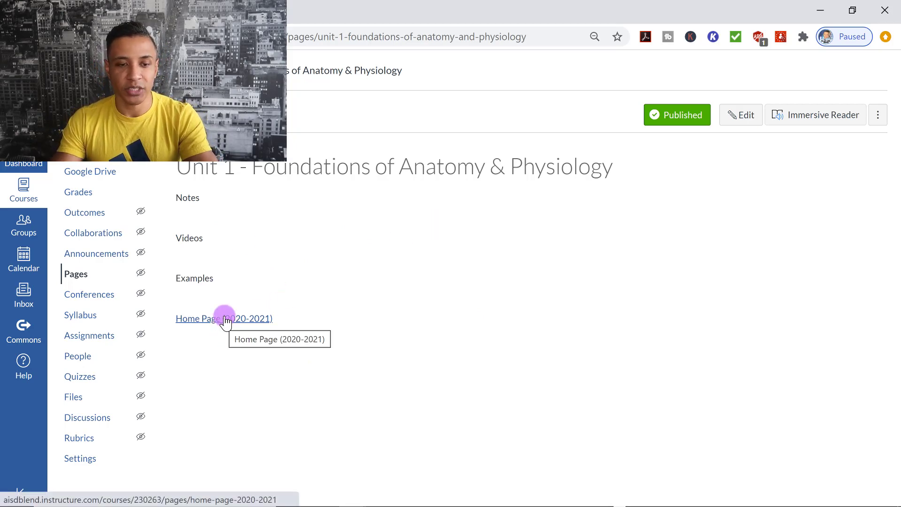
- Follow the Home Page link from Unit 1 and the Unit 1 link back from the Home Page
{"action": "left_click", "coordinate": [223, 318]}
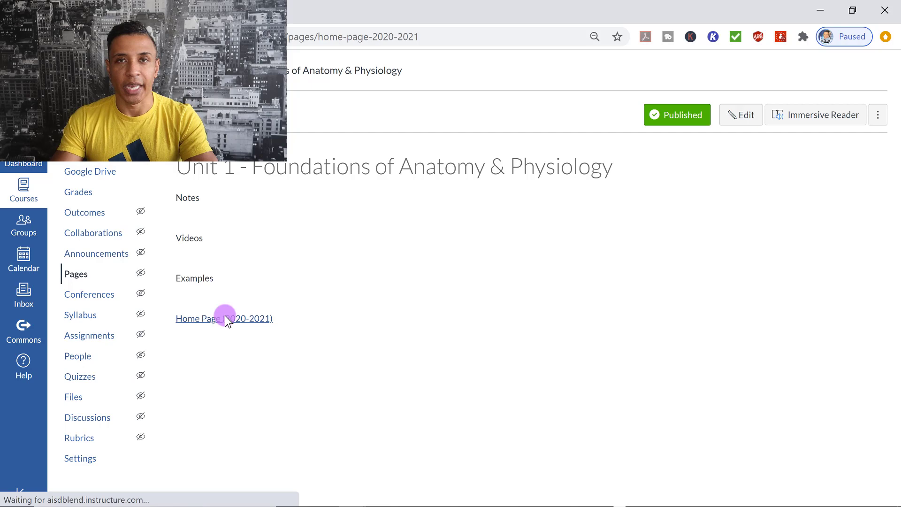
{"action": "left_click", "coordinate": [224, 318]}
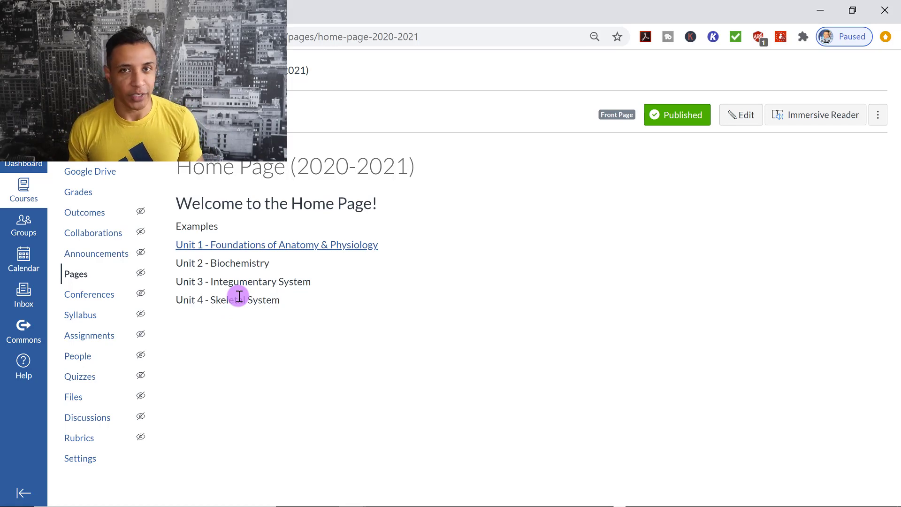
{"action": "mouse_move", "coordinate": [273, 252]}
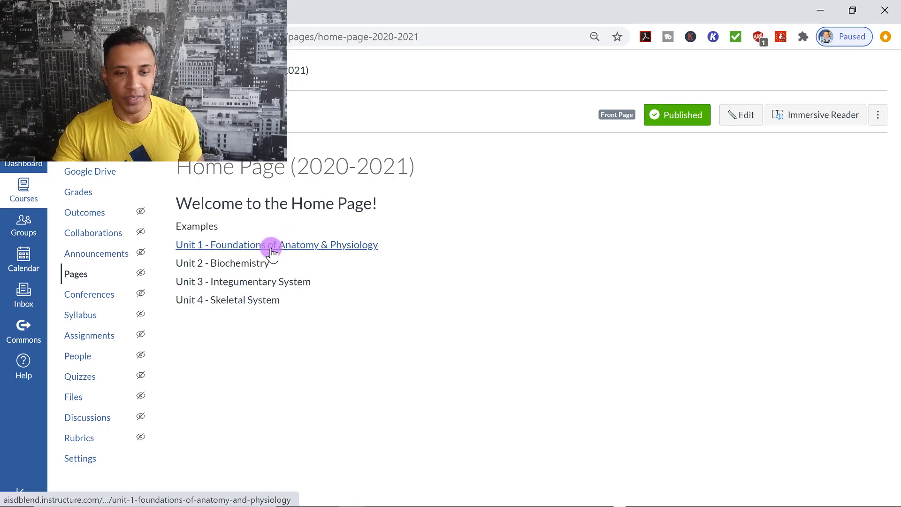
{"action": "left_click", "coordinate": [276, 244]}
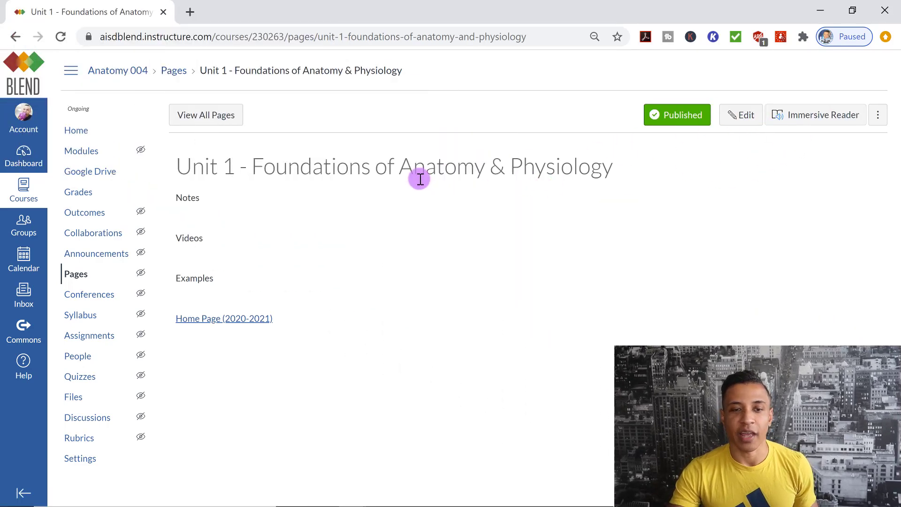
- Shorten the page title to 'Unit 1 - Foundations of Anatomy' by removing '& Physiology'
{"action": "left_click", "coordinate": [740, 115]}
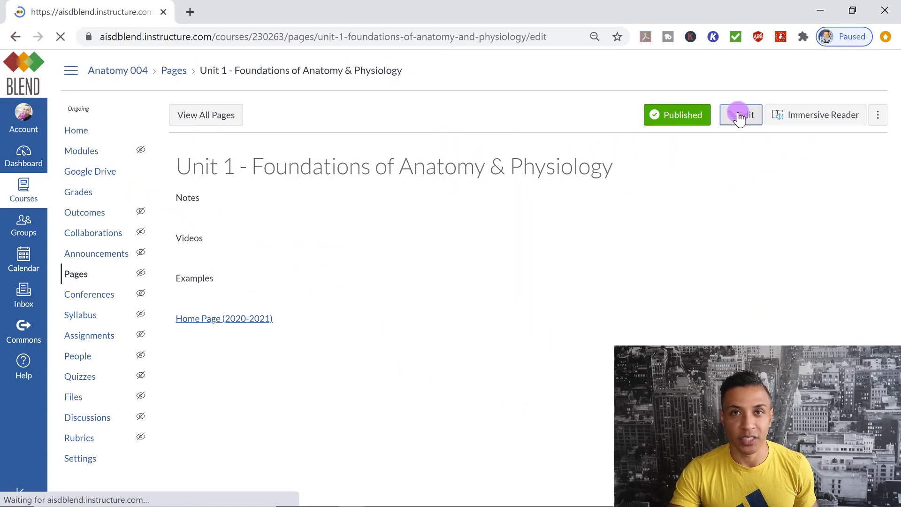
{"action": "left_click", "coordinate": [741, 114]}
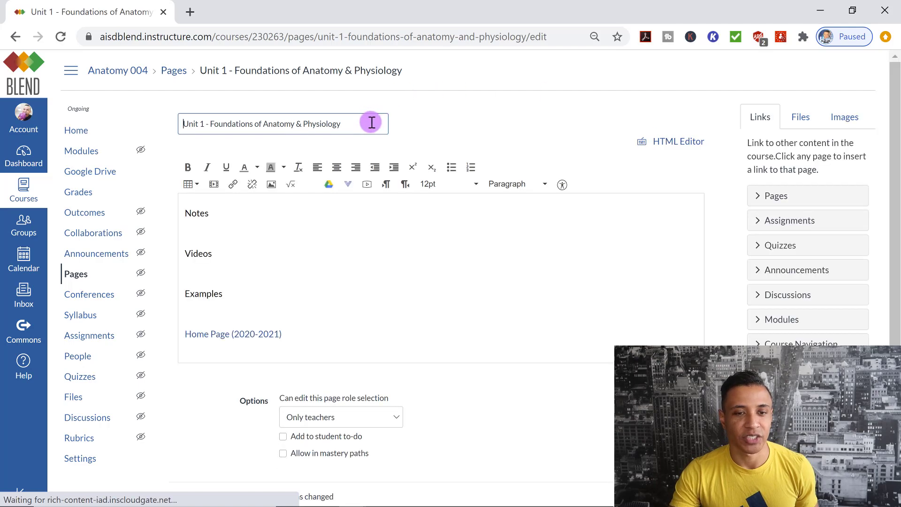
{"action": "double_click", "coordinate": [322, 124]}
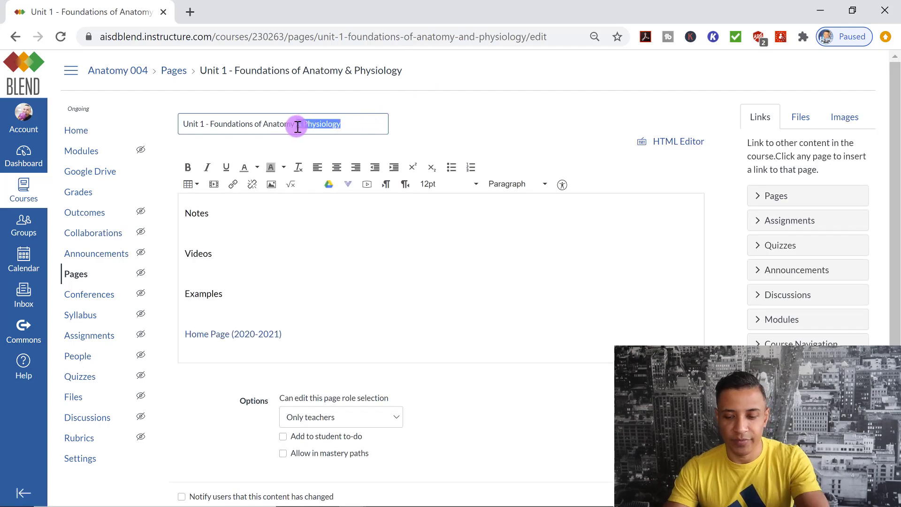
{"action": "key", "text": "Backspace"}
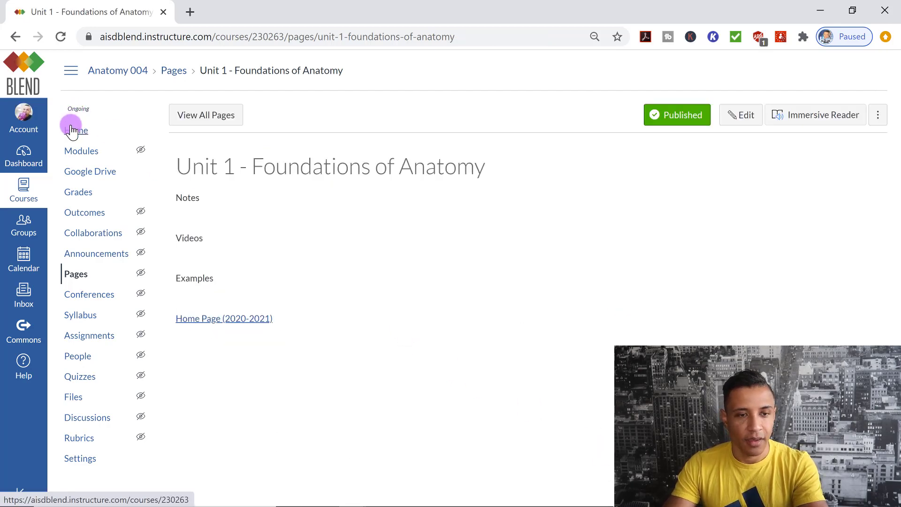
- Follow the old Unit 1 link from Home to the missing-page notice, then return Home
{"action": "left_click", "coordinate": [75, 130]}
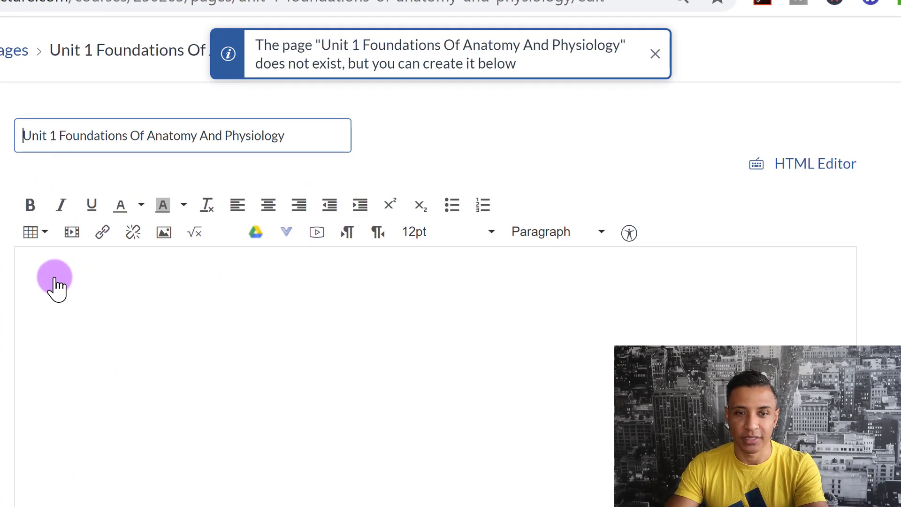
{"action": "mouse_move", "coordinate": [451, 68]}
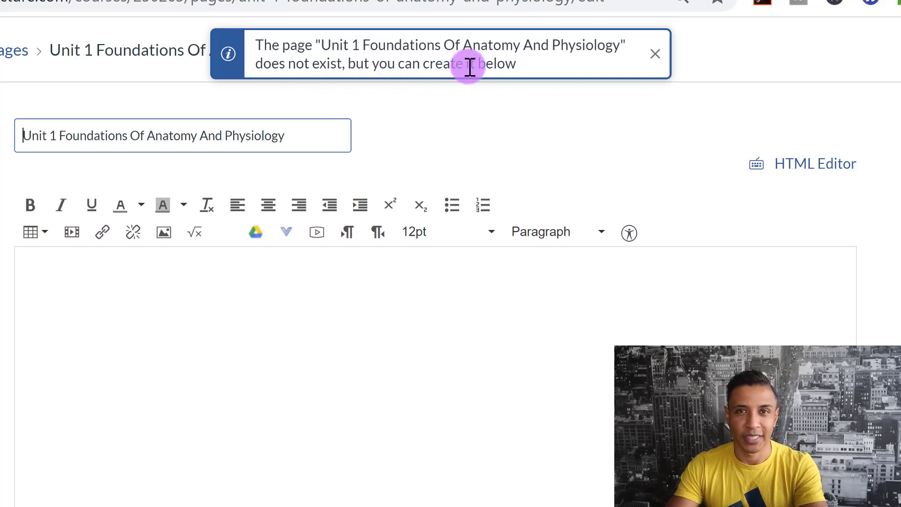
{"action": "left_click", "coordinate": [653, 53]}
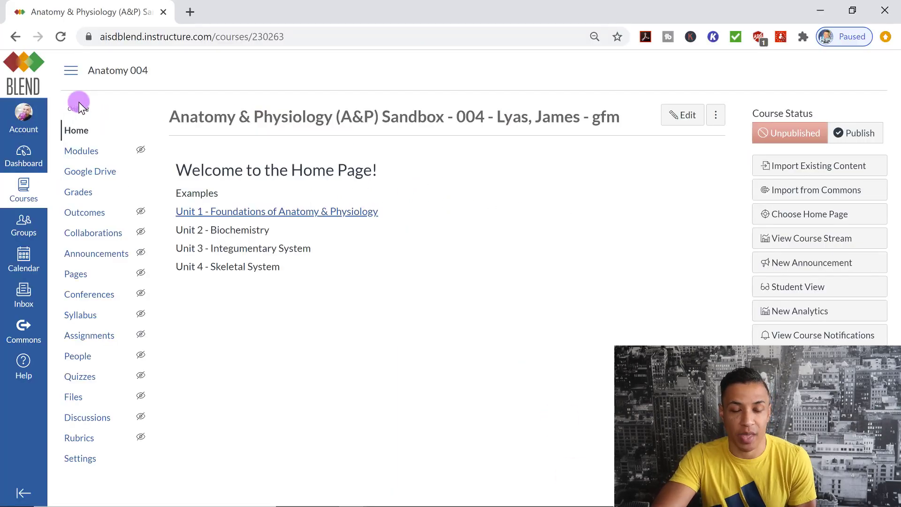
{"action": "mouse_move", "coordinate": [98, 249]}
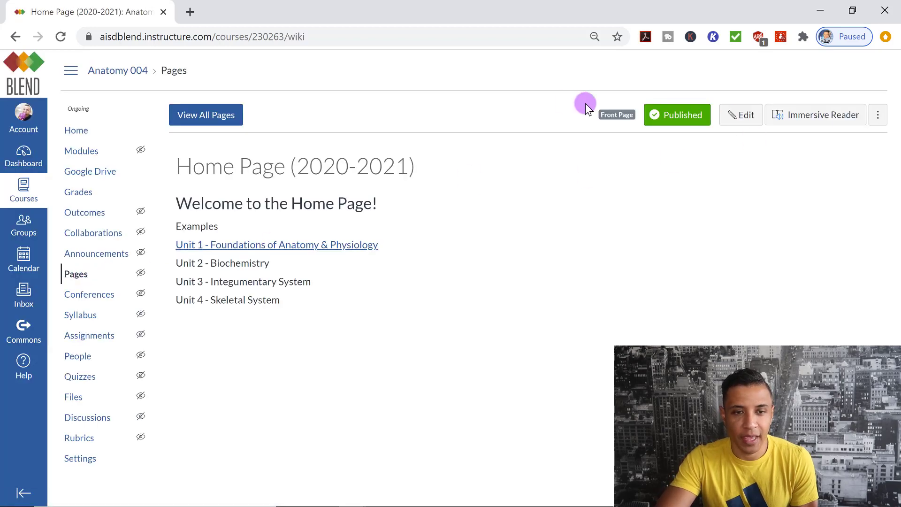
- Show the full page list: Home Page (2020-2021), Unit 1 - Foundations of Anatomy, Unit 2 - Biochemistry
{"action": "left_click", "coordinate": [206, 114]}
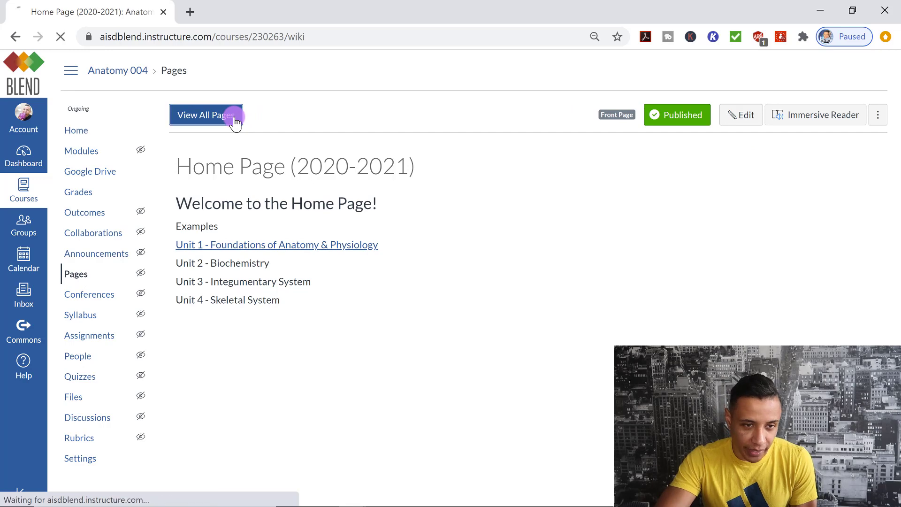
{"action": "left_click", "coordinate": [206, 114]}
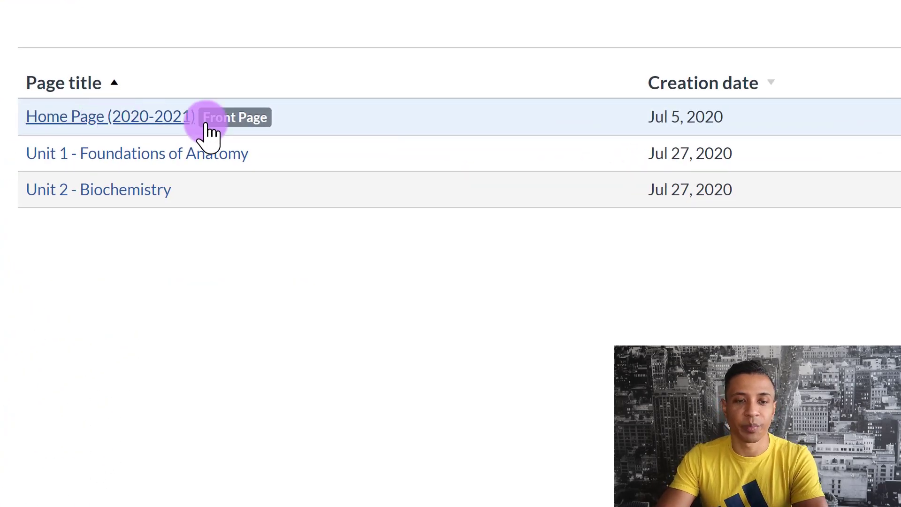
{"action": "mouse_move", "coordinate": [235, 124]}
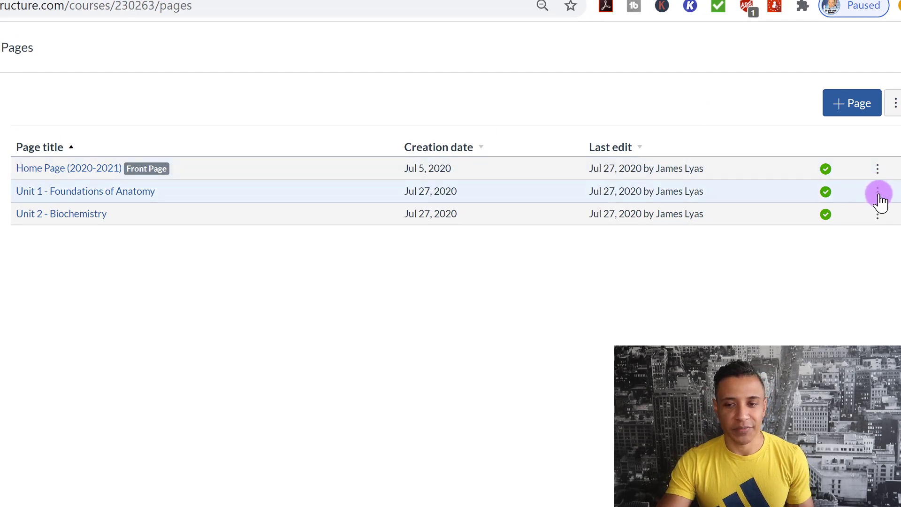
{"action": "left_click", "coordinate": [877, 191]}
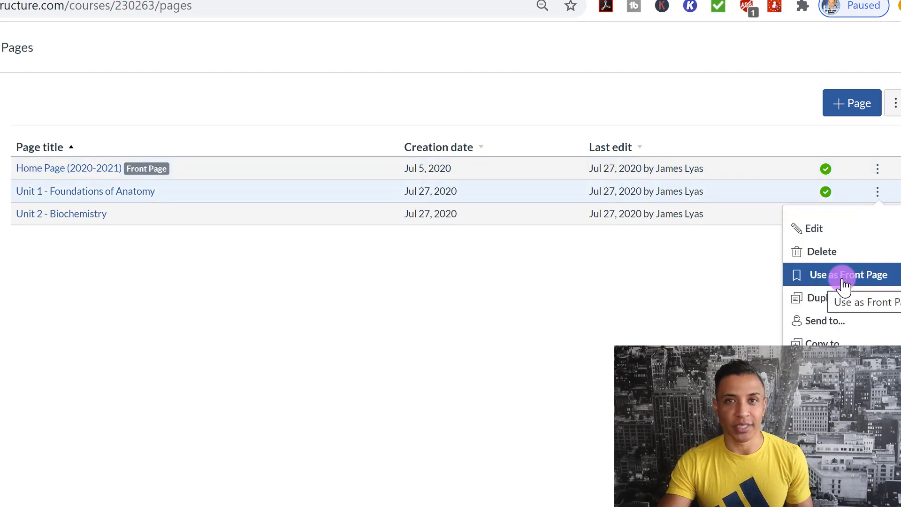
{"action": "left_click", "coordinate": [842, 274]}
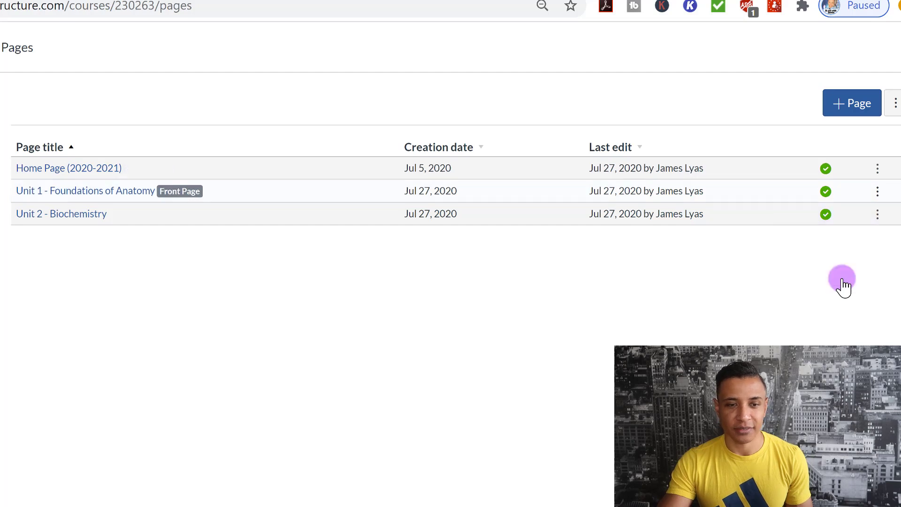
{"action": "mouse_move", "coordinate": [134, 174]}
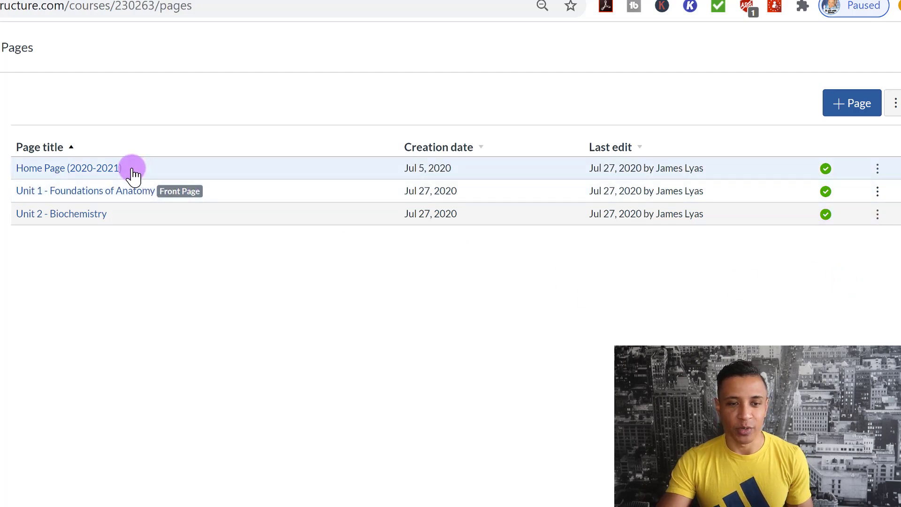
{"action": "mouse_move", "coordinate": [95, 198]}
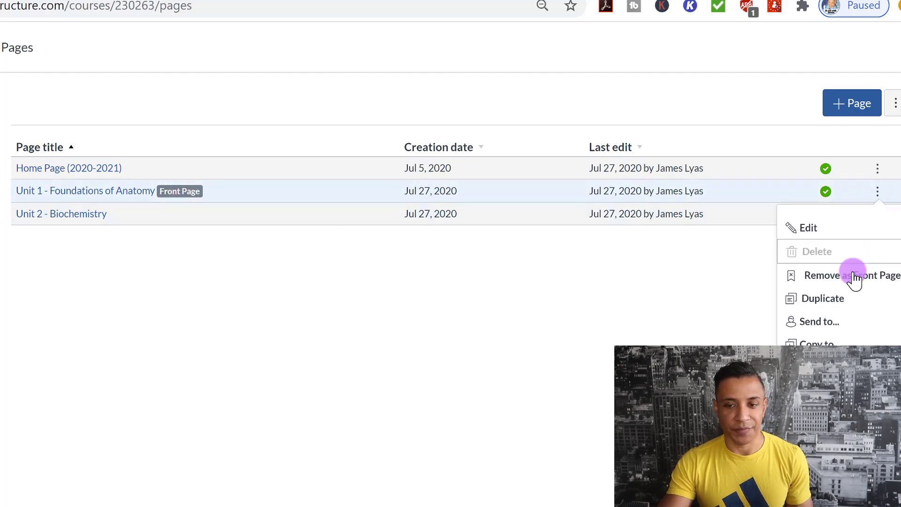
{"action": "left_click", "coordinate": [856, 275]}
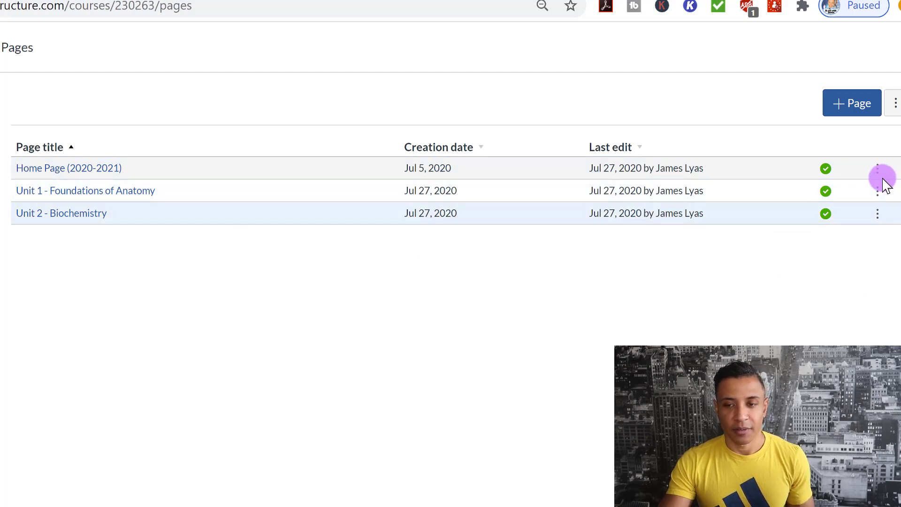
{"action": "left_click", "coordinate": [877, 168]}
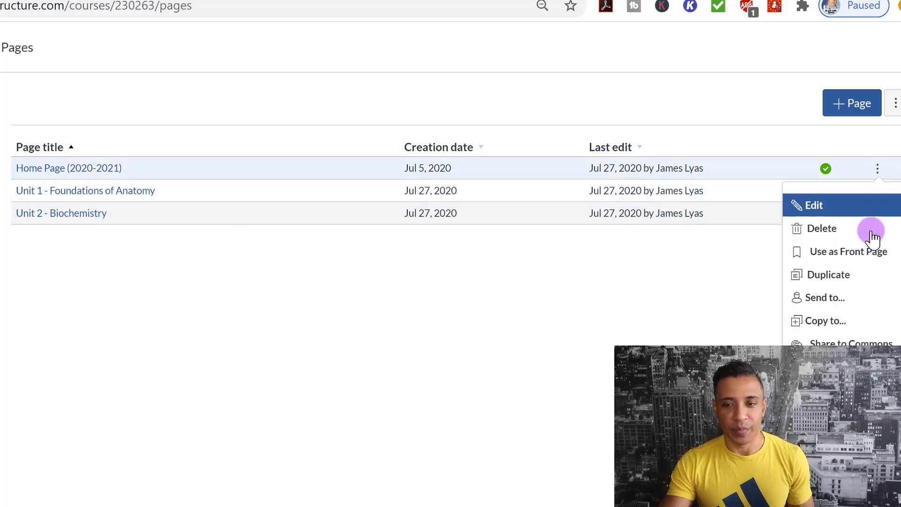
{"action": "left_click", "coordinate": [847, 252]}
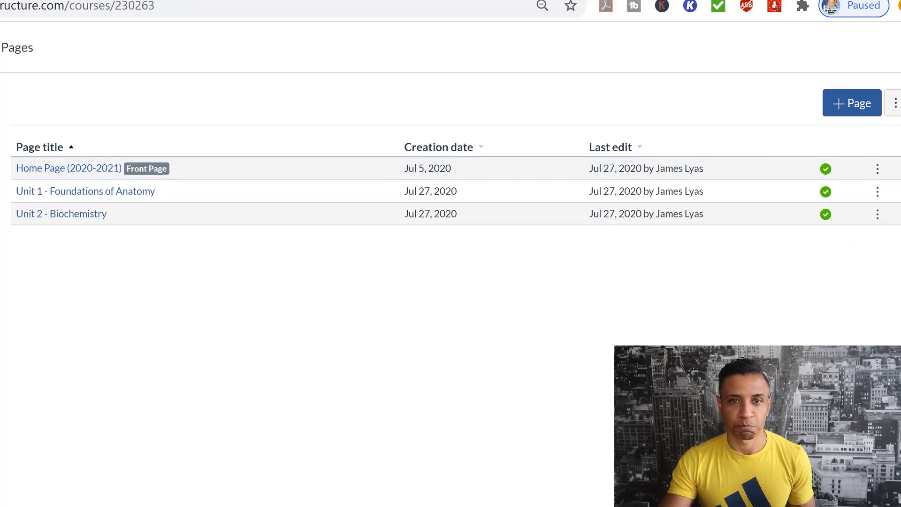
- Return to the course home, which shows the empty Modules view
{"action": "left_click", "coordinate": [80, 150]}
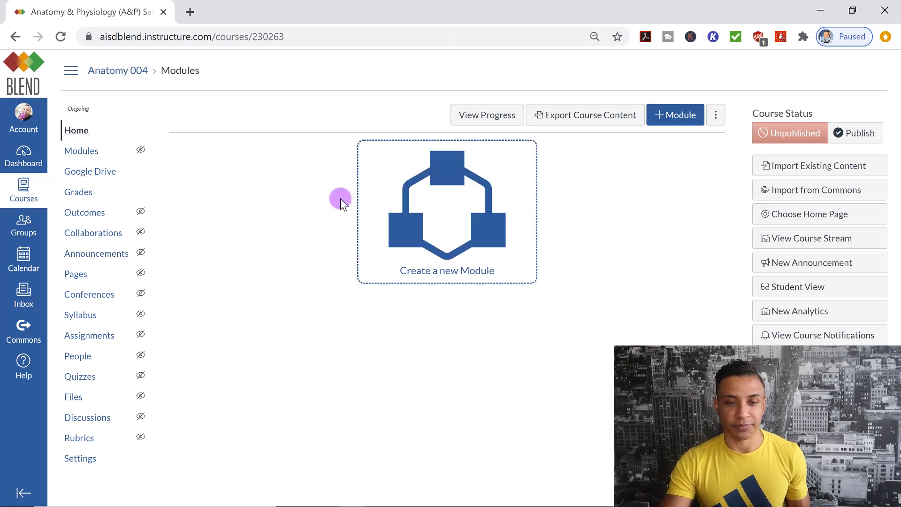
{"action": "mouse_move", "coordinate": [795, 109]}
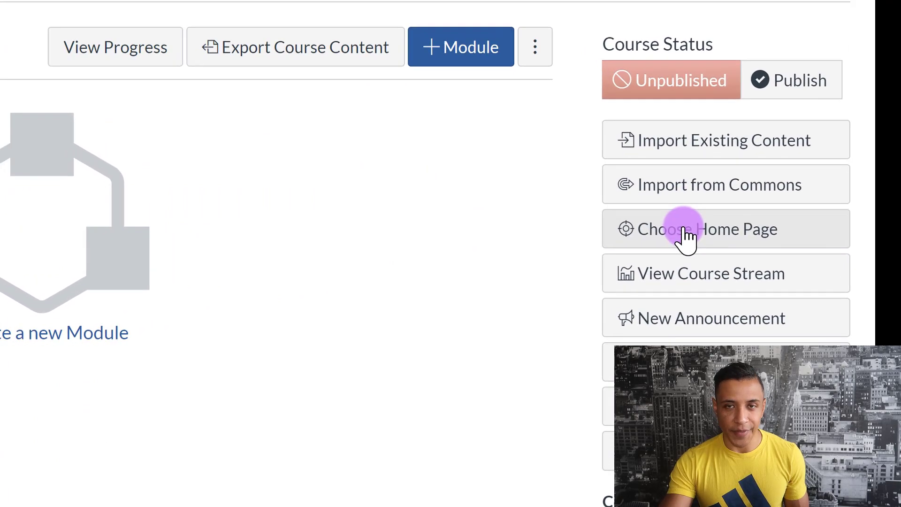
- Set the course home to Pages Front Page, Home Page (2020-2021), instead of Course Modules
{"action": "left_click", "coordinate": [707, 229]}
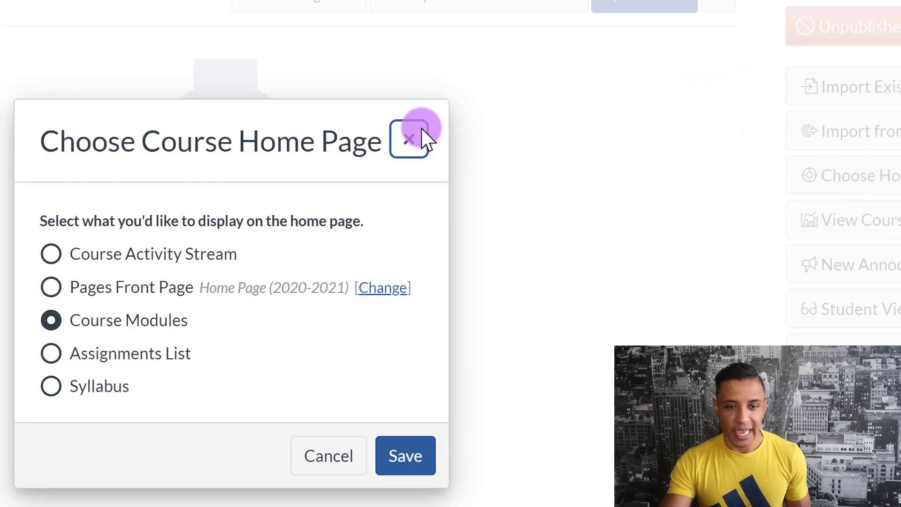
{"action": "mouse_move", "coordinate": [138, 254]}
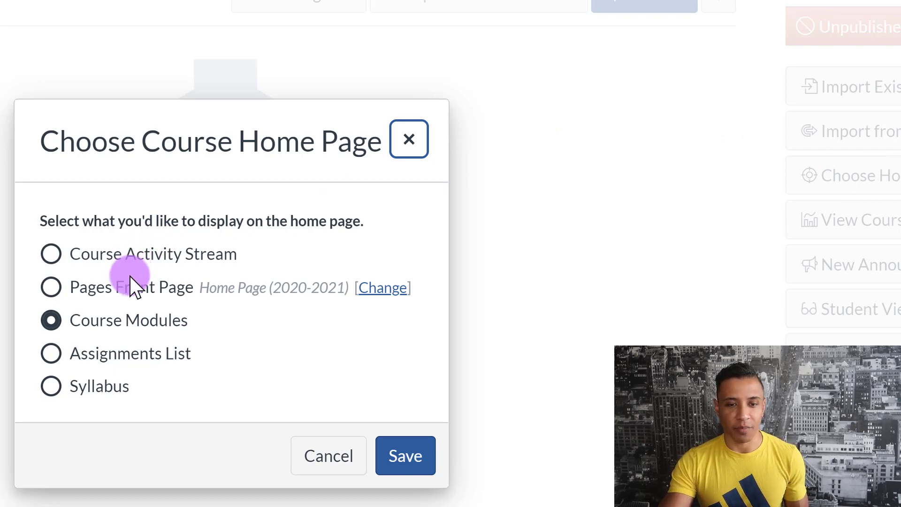
{"action": "mouse_move", "coordinate": [224, 127]}
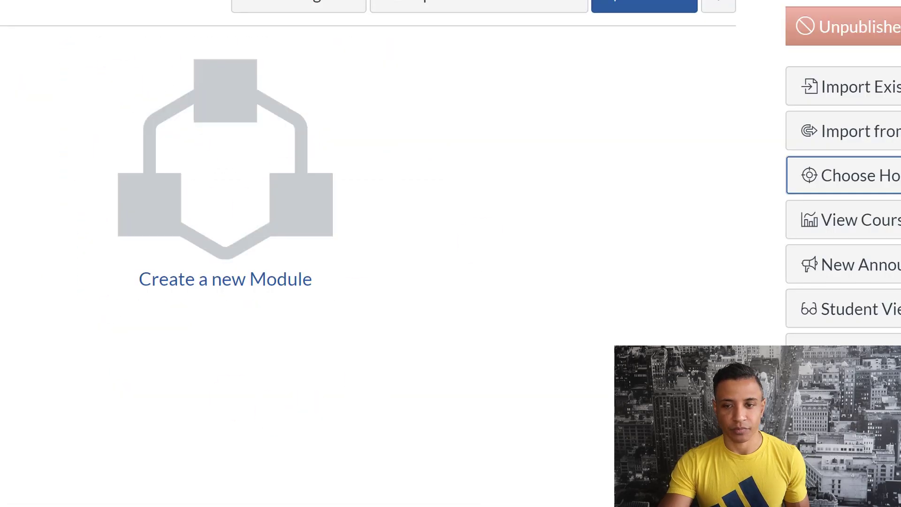
{"action": "left_click", "coordinate": [855, 175]}
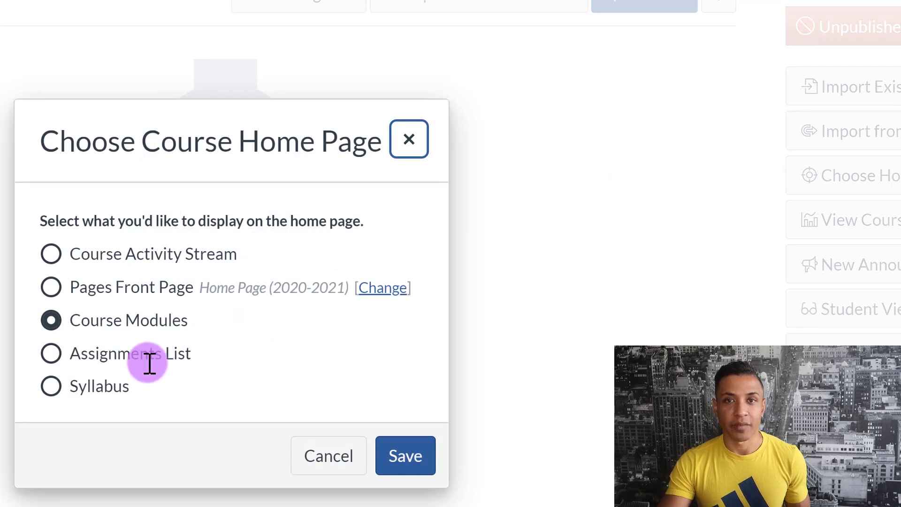
{"action": "mouse_move", "coordinate": [121, 379]}
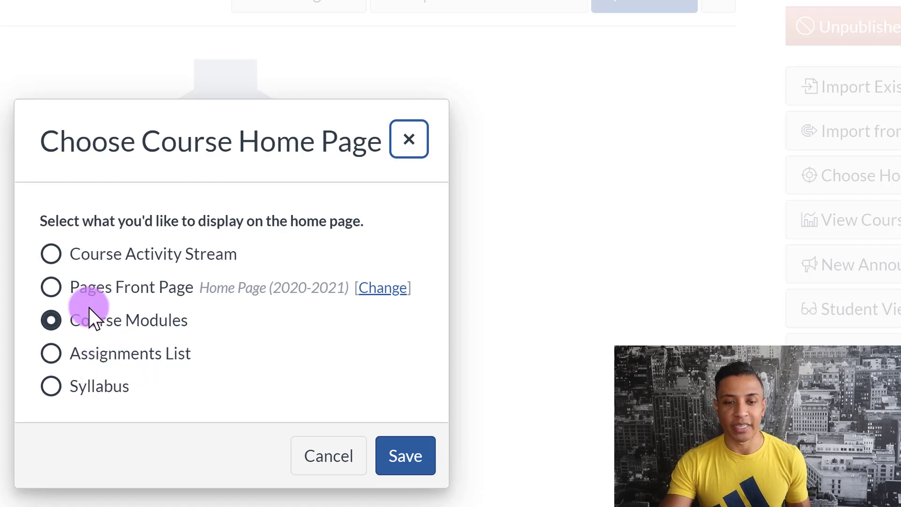
{"action": "left_click", "coordinate": [51, 287]}
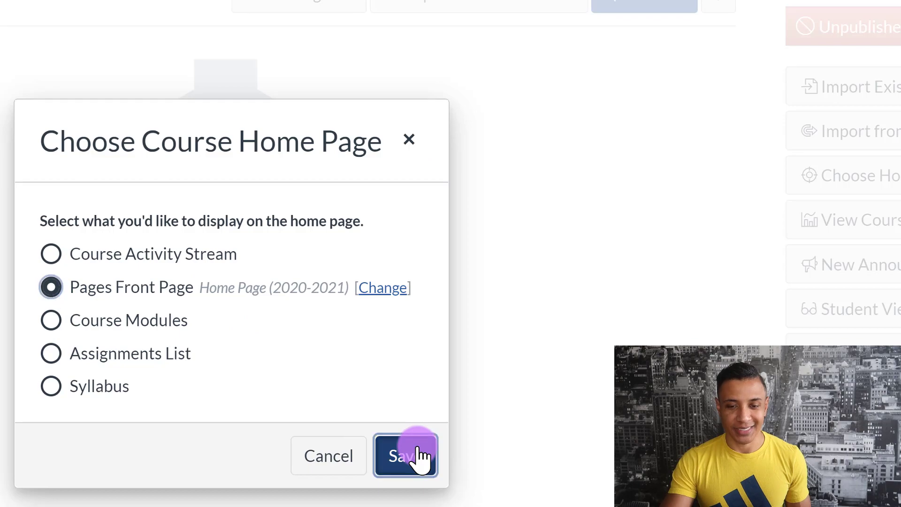
{"action": "left_click", "coordinate": [405, 456]}
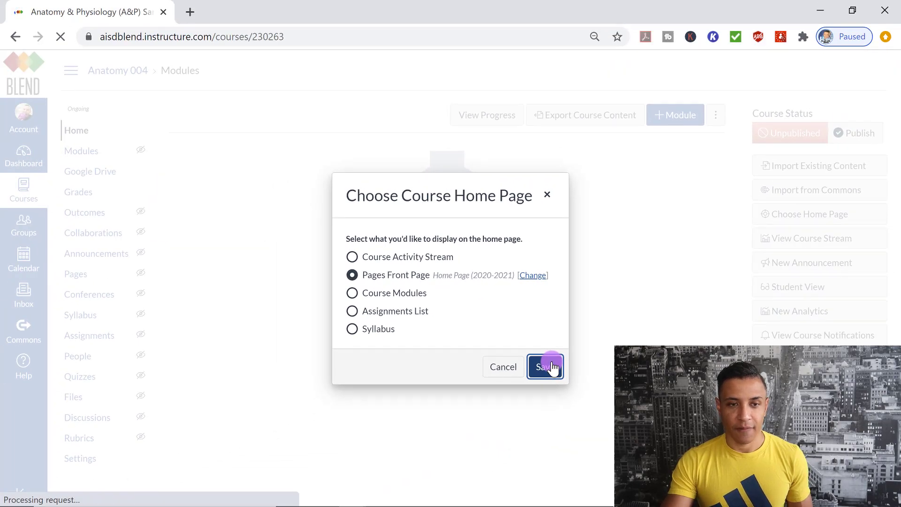
- View the course home now showing 'Welcome to the Home Page!' with Units 1 through 4
{"action": "left_click", "coordinate": [544, 367]}
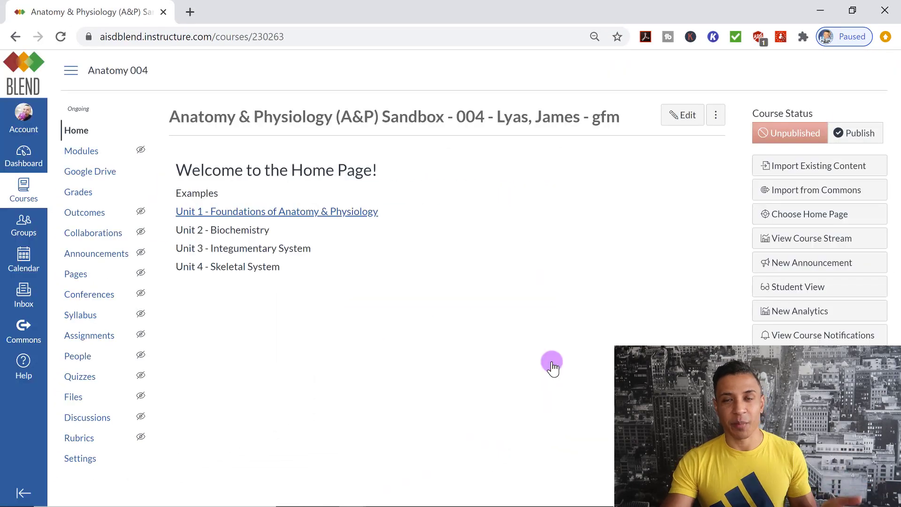
{"action": "mouse_move", "coordinate": [533, 379]}
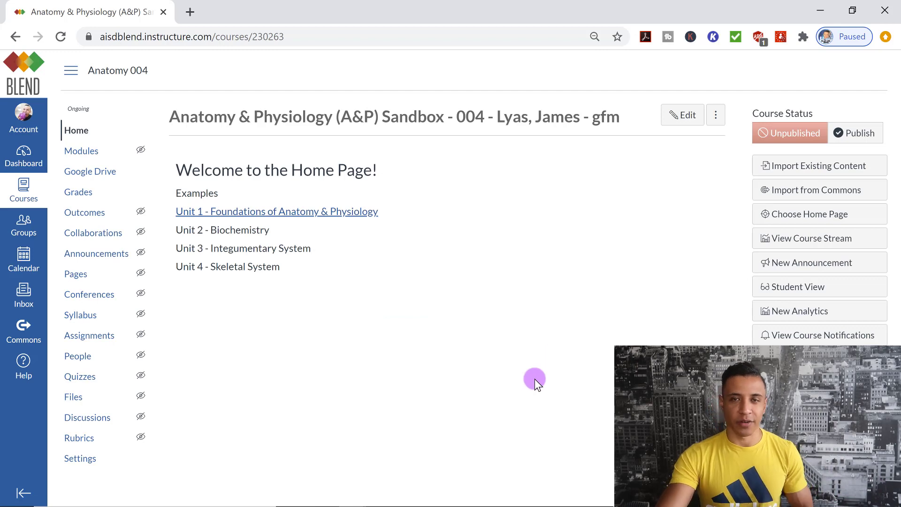